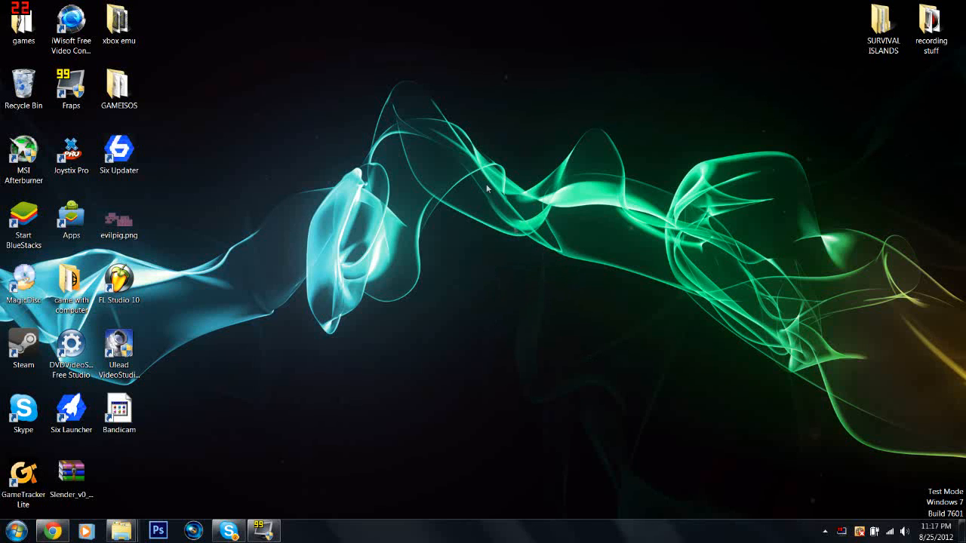
pyautogui.moveTo(452, 198)
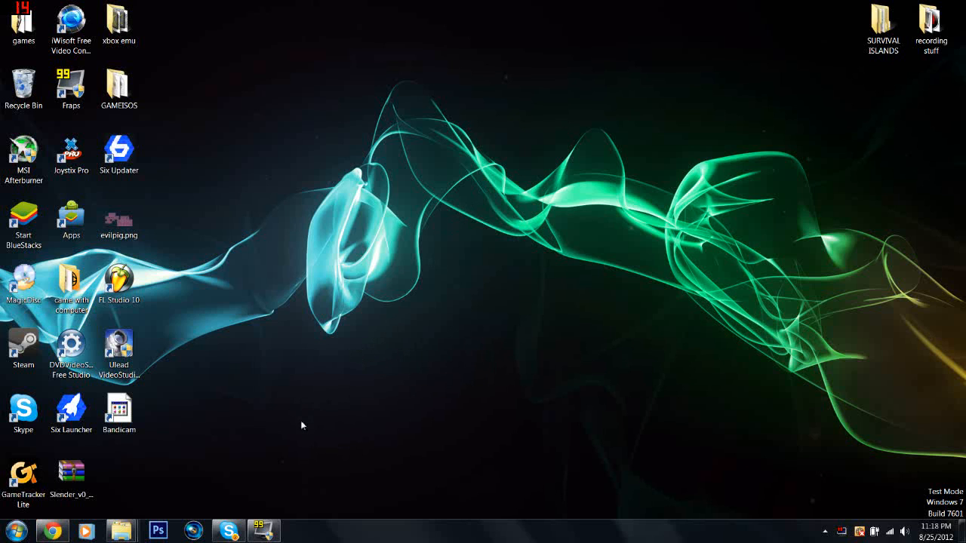
pyautogui.moveTo(215, 342)
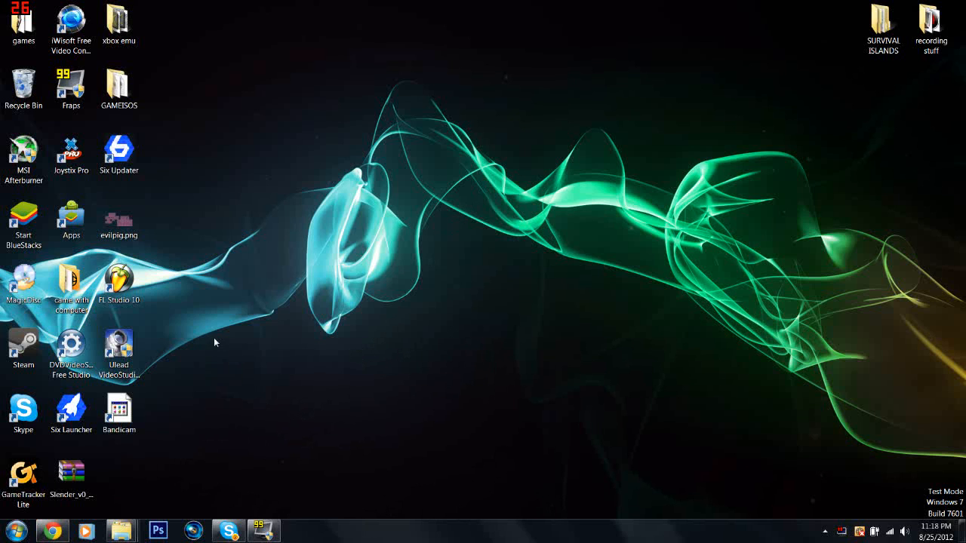
pyautogui.moveTo(144, 168)
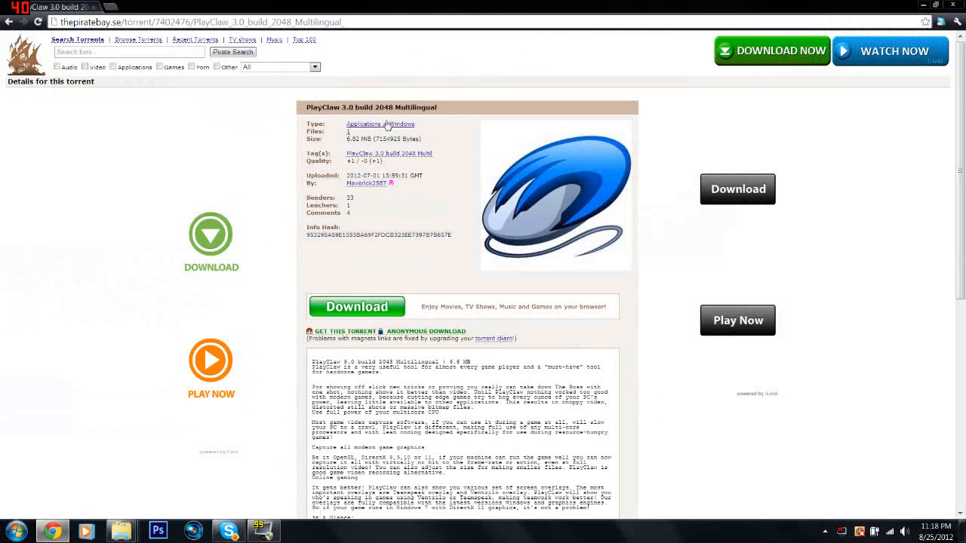
# Dismiss Chrome's PlayClaw 3.0 torrent page so the Windows desktop shows again.
pyautogui.doubleClick(326, 107)
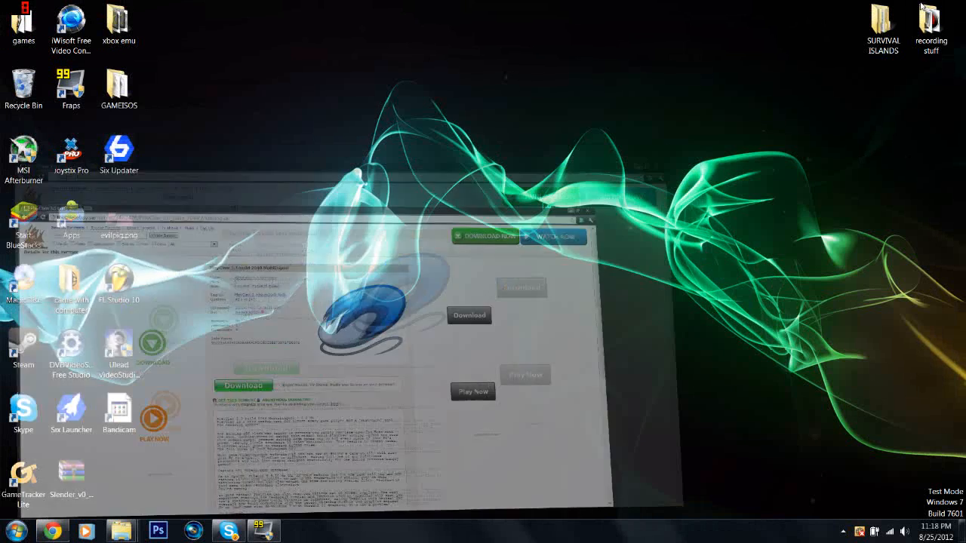
pyautogui.click(590, 210)
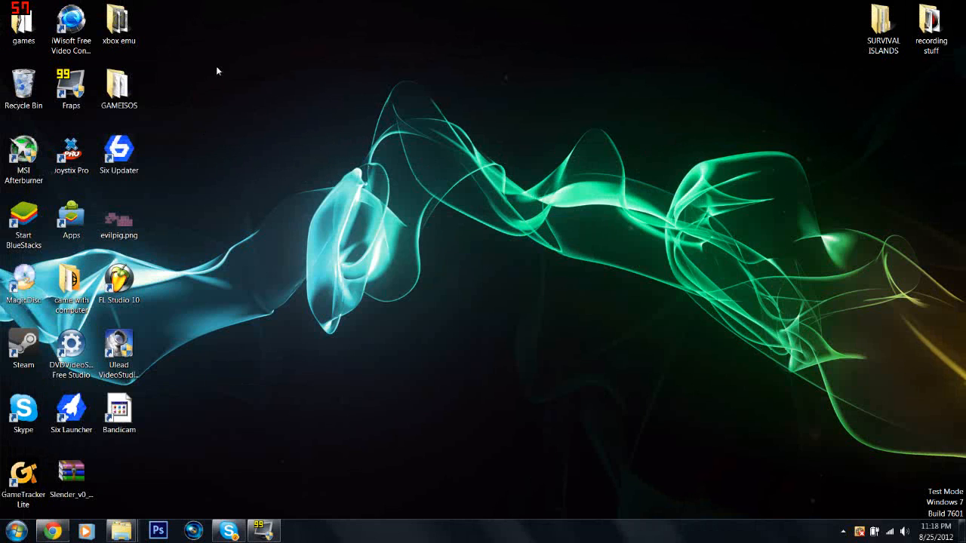
pyautogui.moveTo(246, 64)
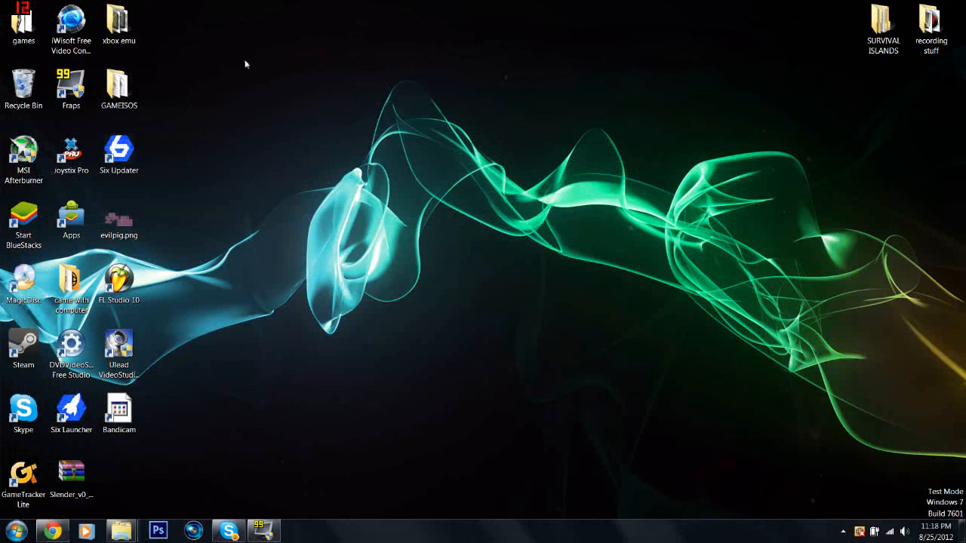
pyautogui.moveTo(688, 218)
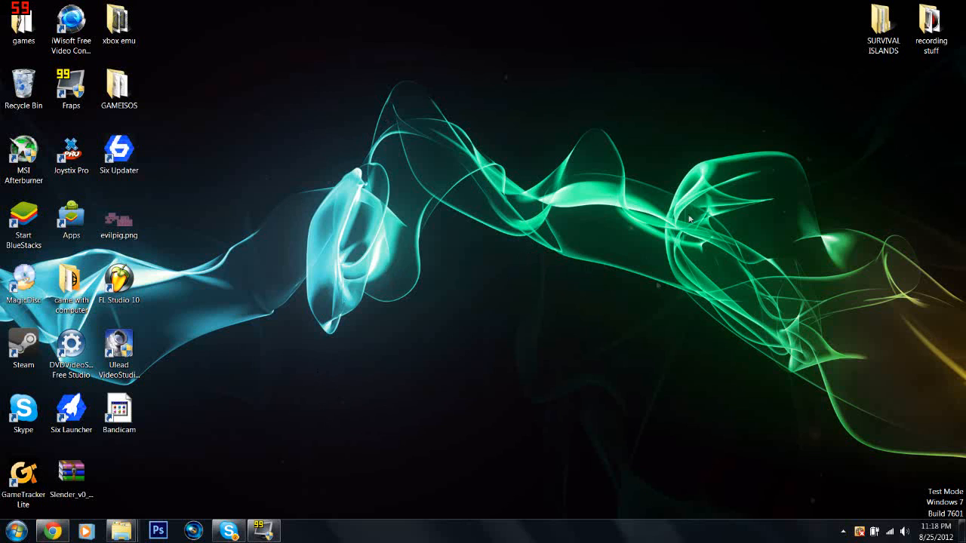
pyautogui.moveTo(253, 75)
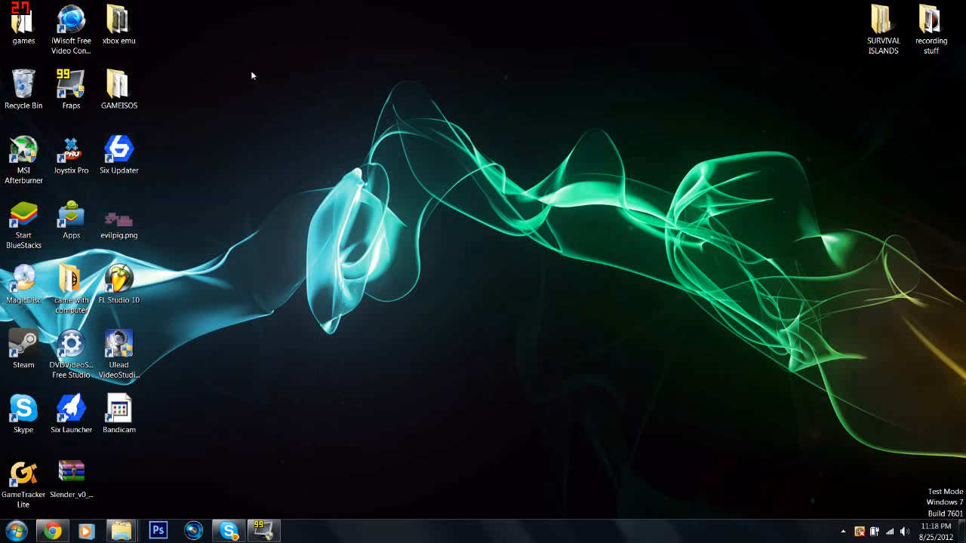
pyautogui.moveTo(671, 413)
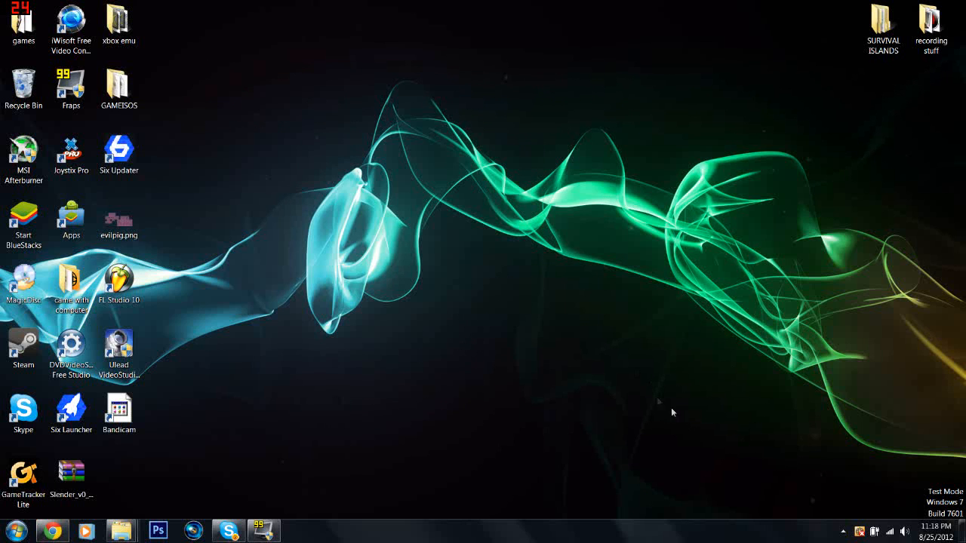
pyautogui.moveTo(671, 412); pyautogui.dragTo(181, 98)
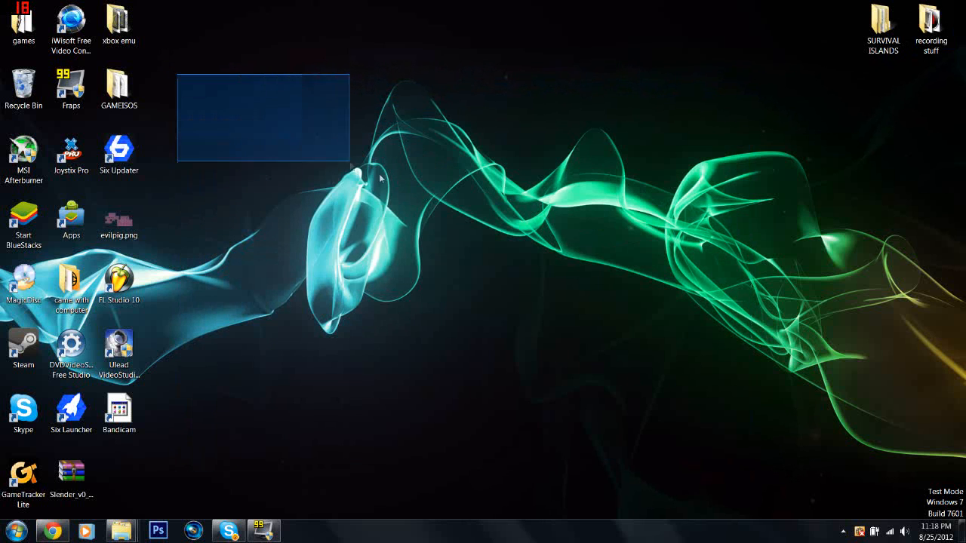
pyautogui.moveTo(351, 169); pyautogui.dragTo(766, 449)
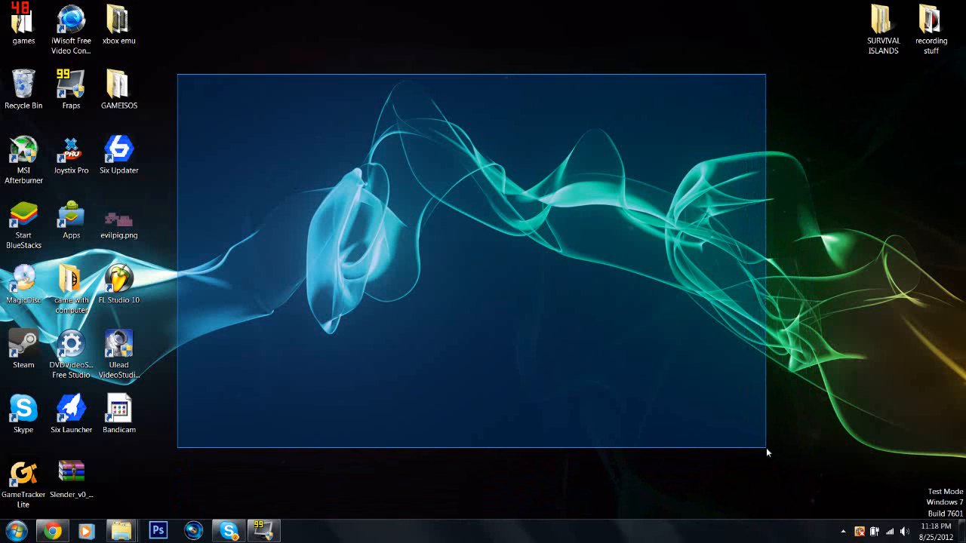
pyautogui.moveTo(768, 453); pyautogui.dragTo(786, 475)
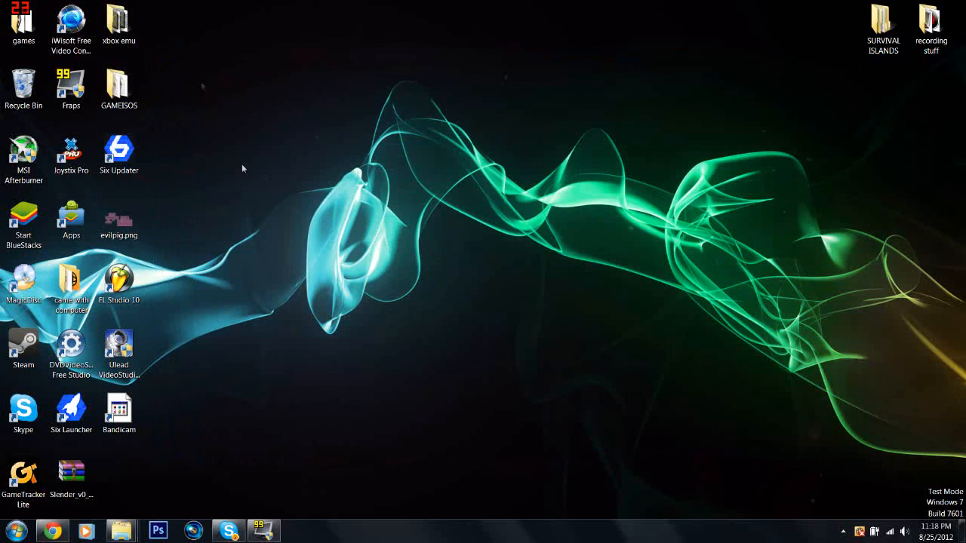
pyautogui.click(930, 26)
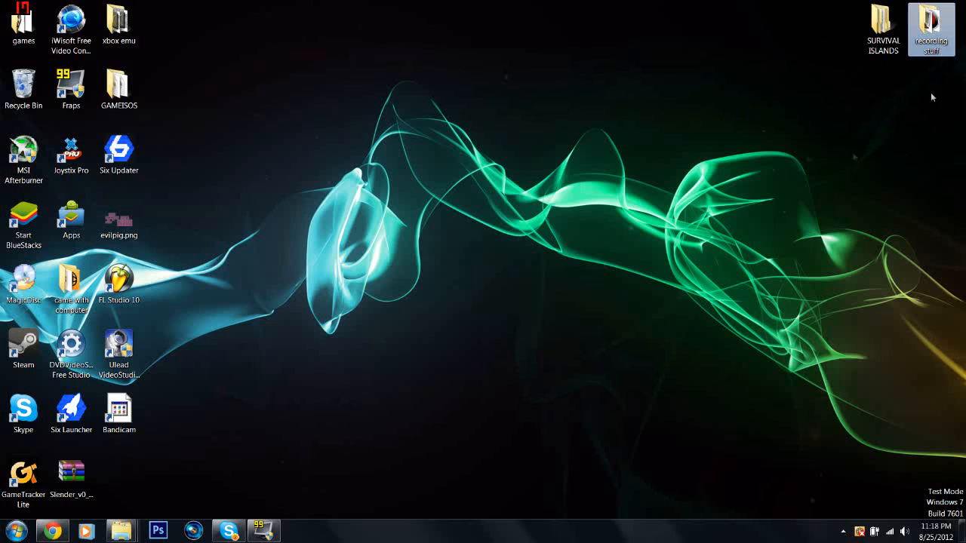
# Open the 'recording stuff' desktop folder listing Bandicam, Fraps, Movies and PlayClaw3 shortcuts.
pyautogui.doubleClick(930, 22)
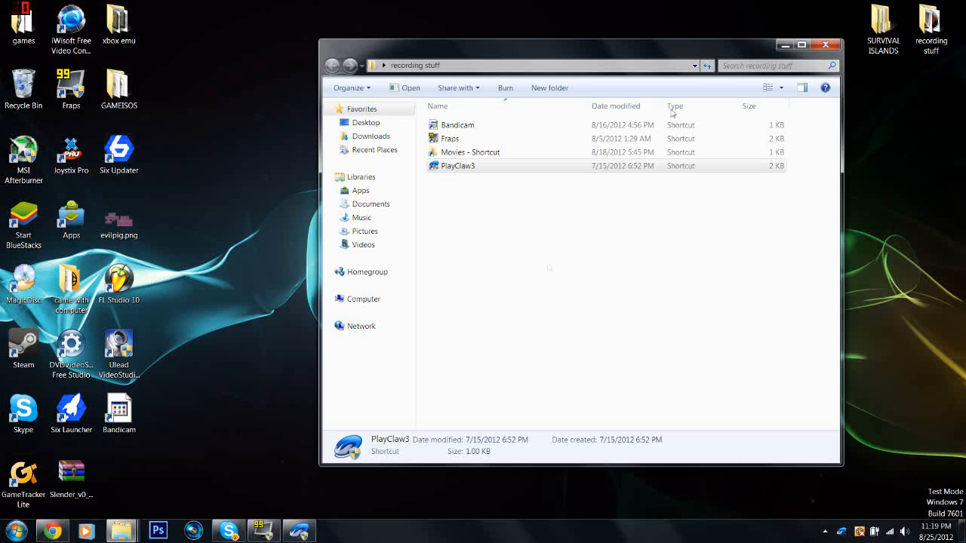
# Launch PlayClaw 3 (build 2048) from its shortcut and close the Explorer folder window.
pyautogui.doubleClick(458, 166)
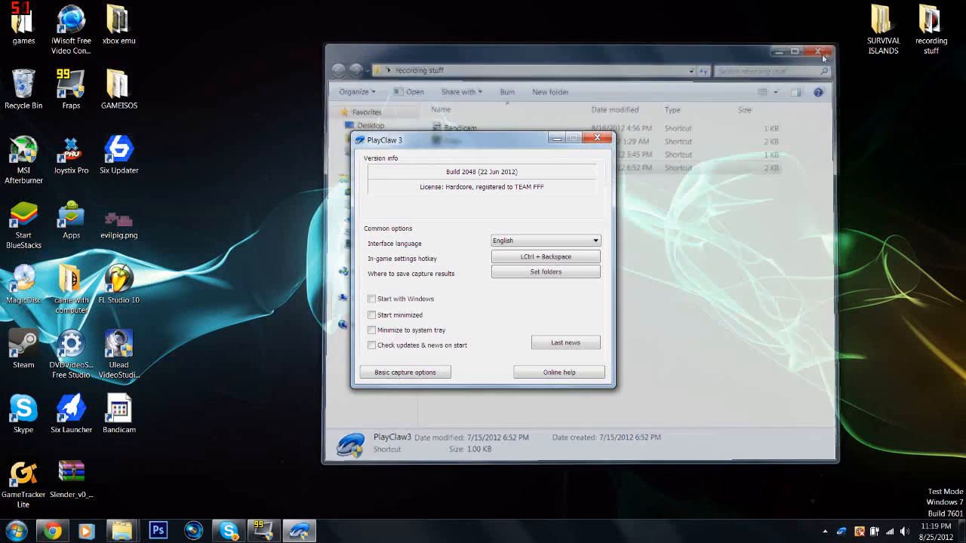
pyautogui.click(817, 51)
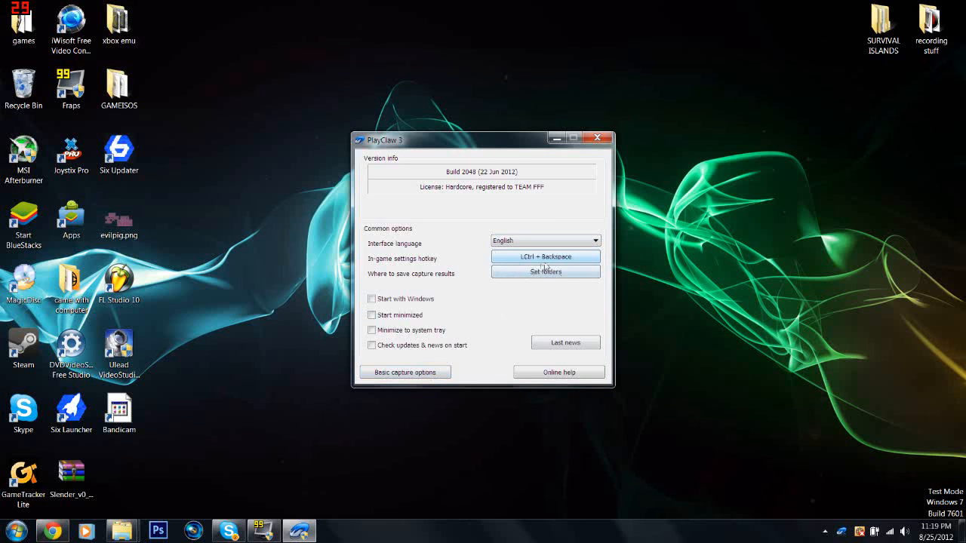
# Show the basic capture options: PrtScr screenshot, F9 video, MJPEG at 45 FPS, two audio sources.
pyautogui.click(405, 372)
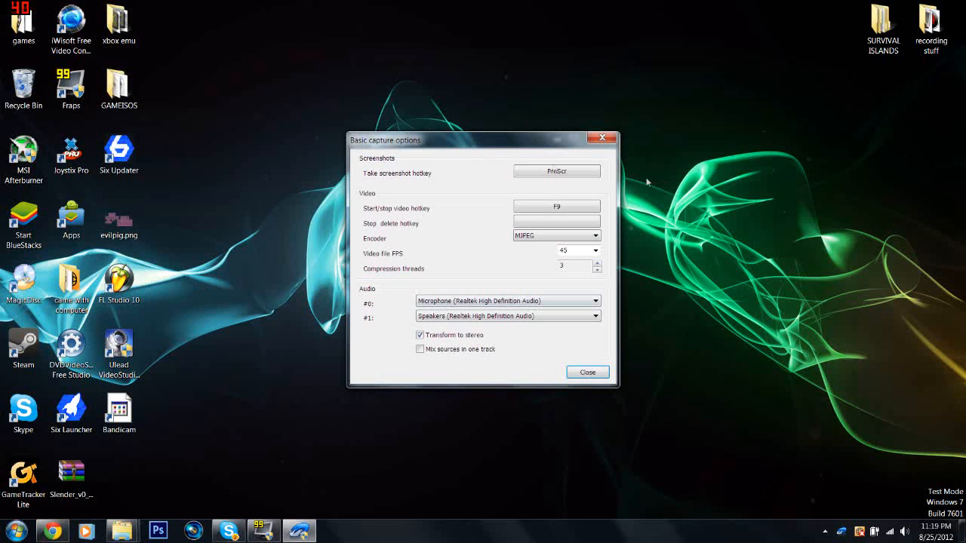
pyautogui.moveTo(632, 279)
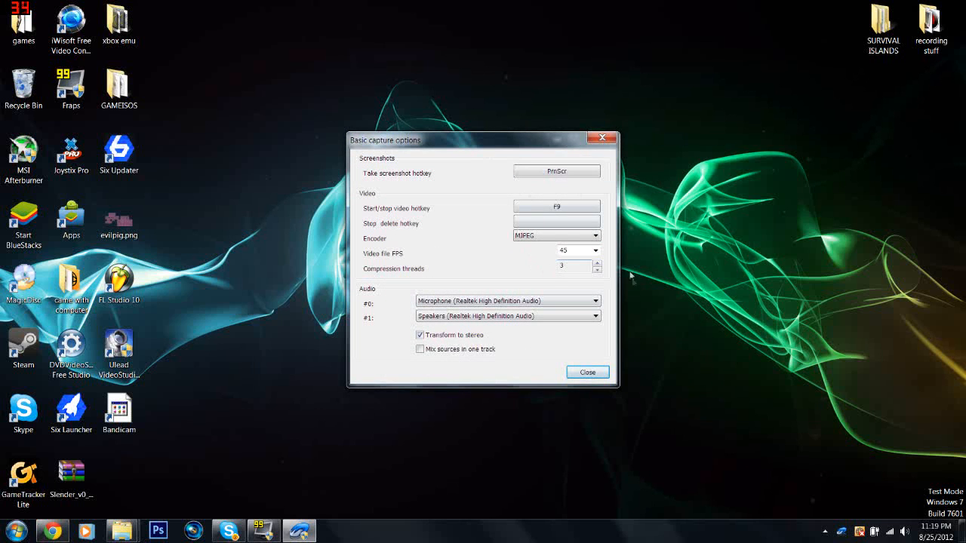
pyautogui.moveTo(424, 256)
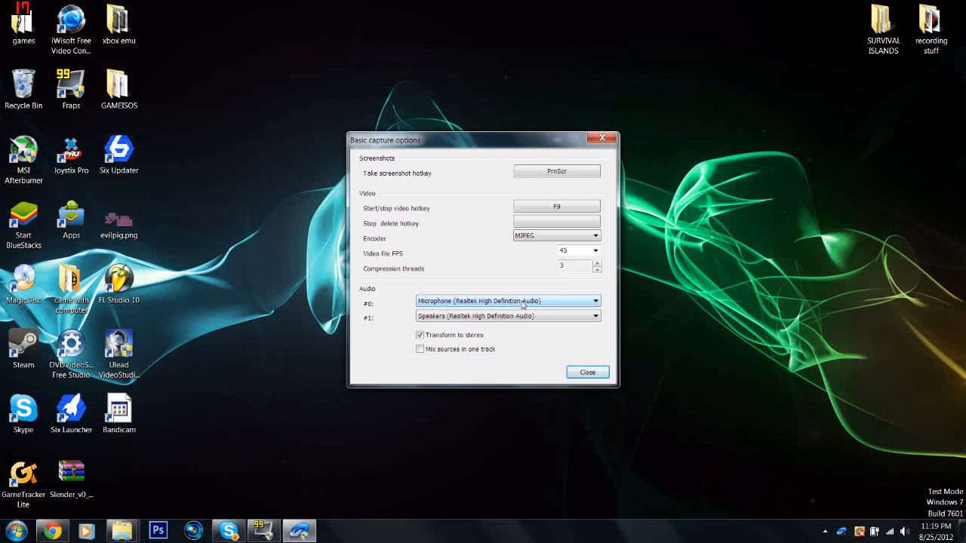
pyautogui.moveTo(564, 301)
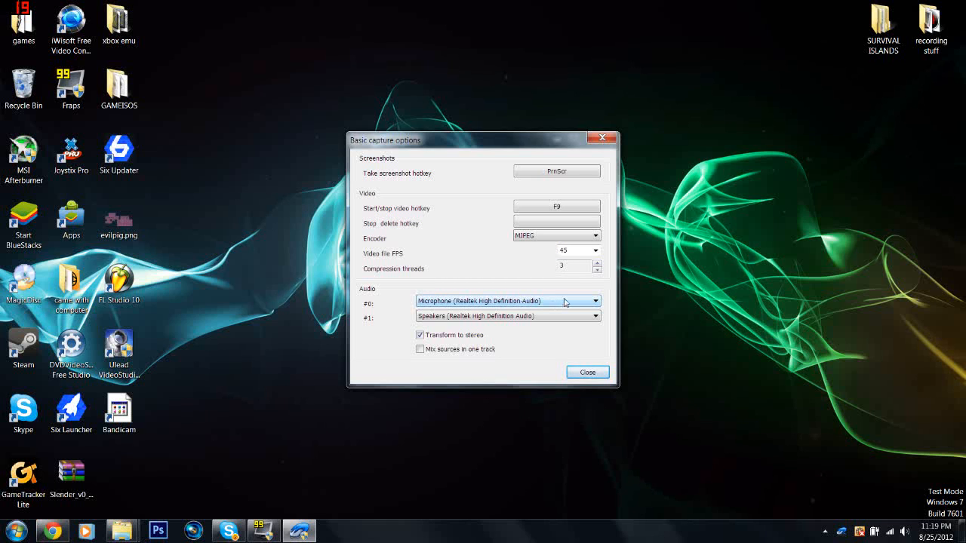
pyautogui.moveTo(476, 293)
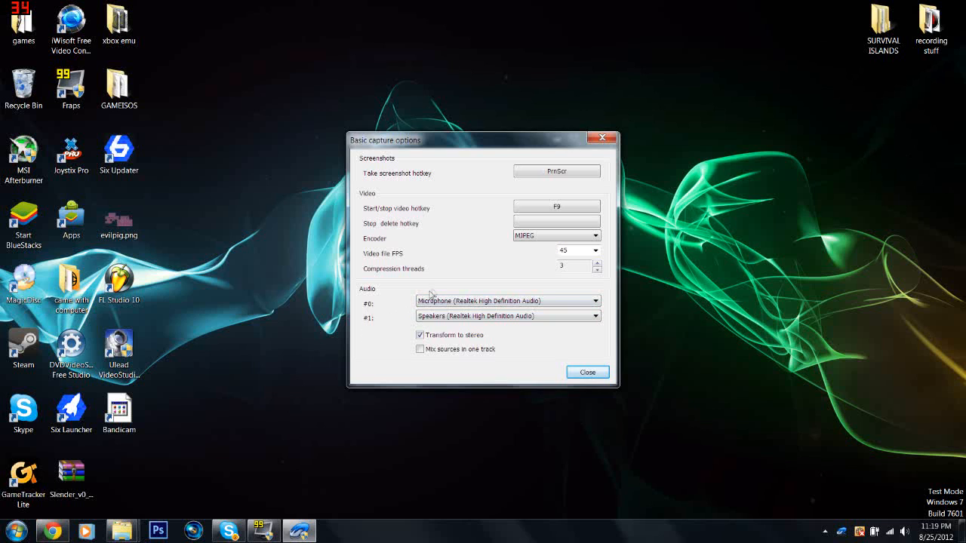
pyautogui.moveTo(519, 295)
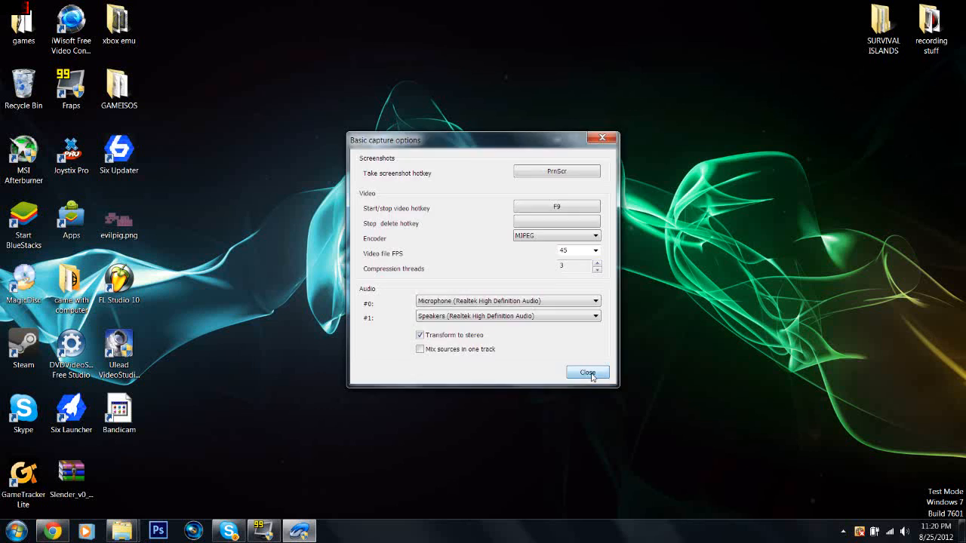
# Close and briefly reopen the basic capture options, then quit PlayClaw 3 without changes.
pyautogui.click(587, 372)
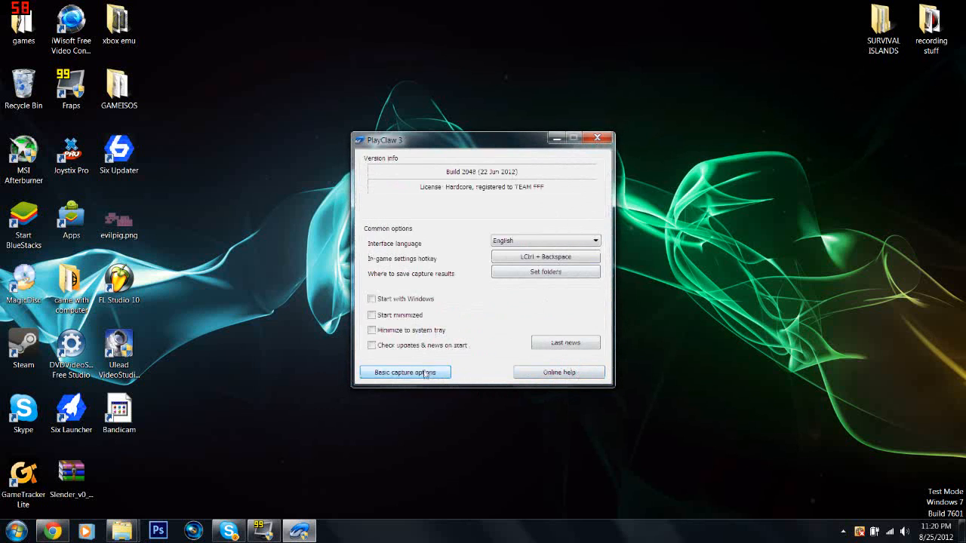
pyautogui.click(405, 372)
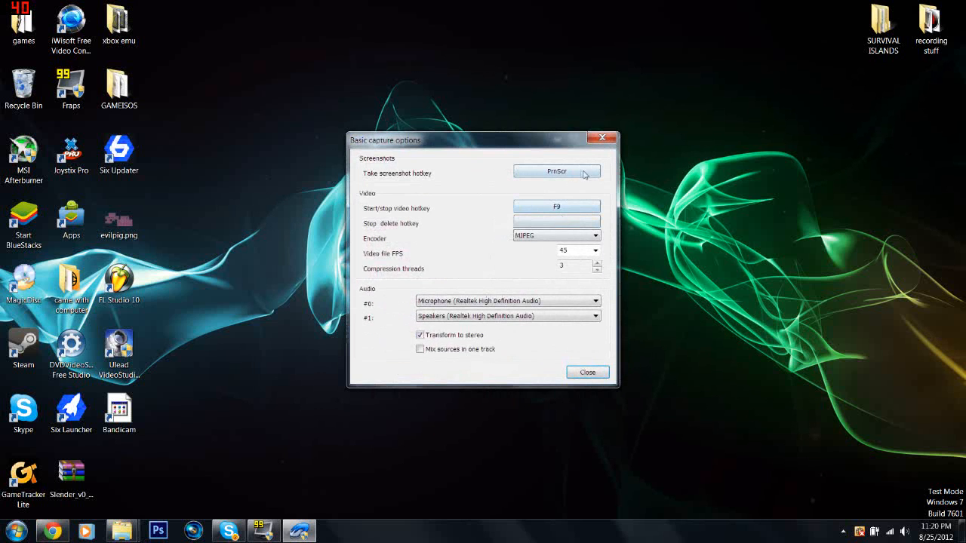
pyautogui.moveTo(349, 369)
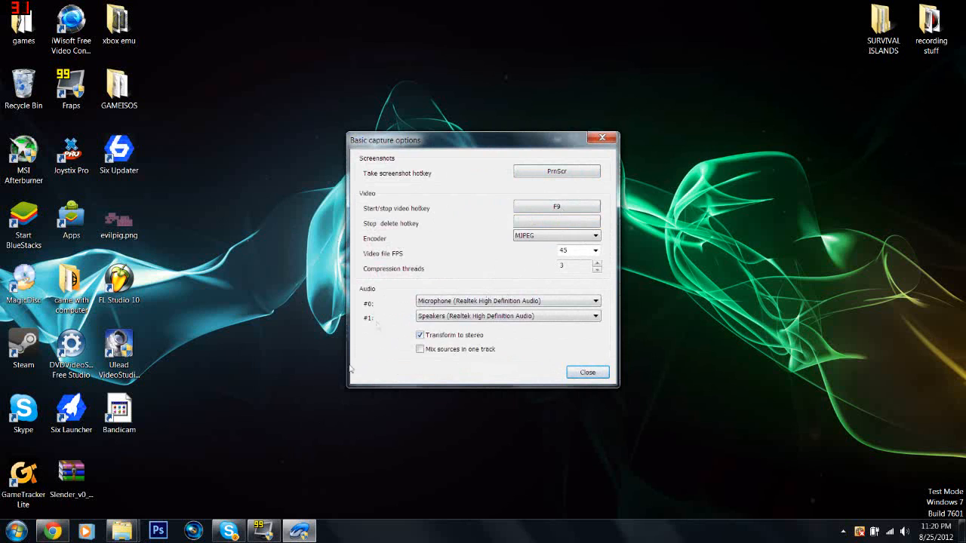
pyautogui.moveTo(602, 137)
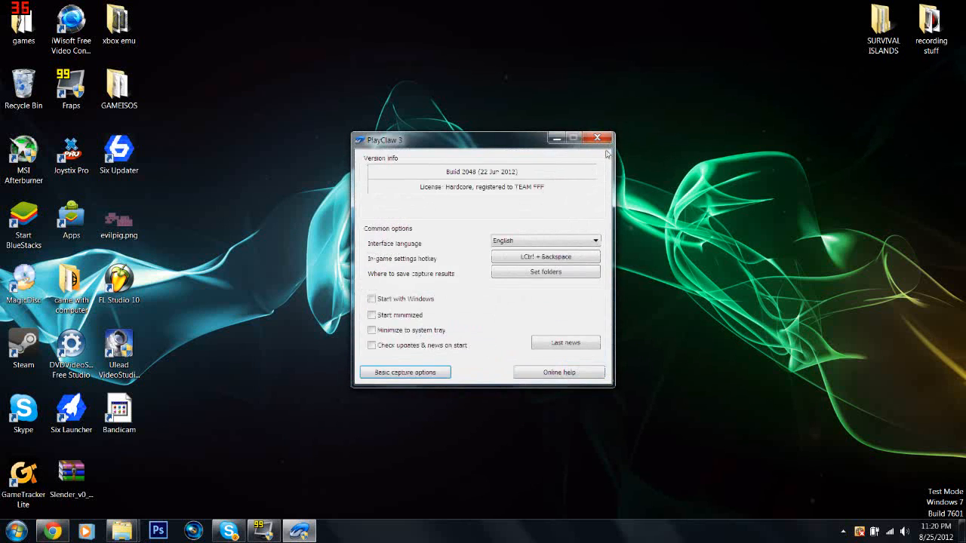
pyautogui.moveTo(566, 193)
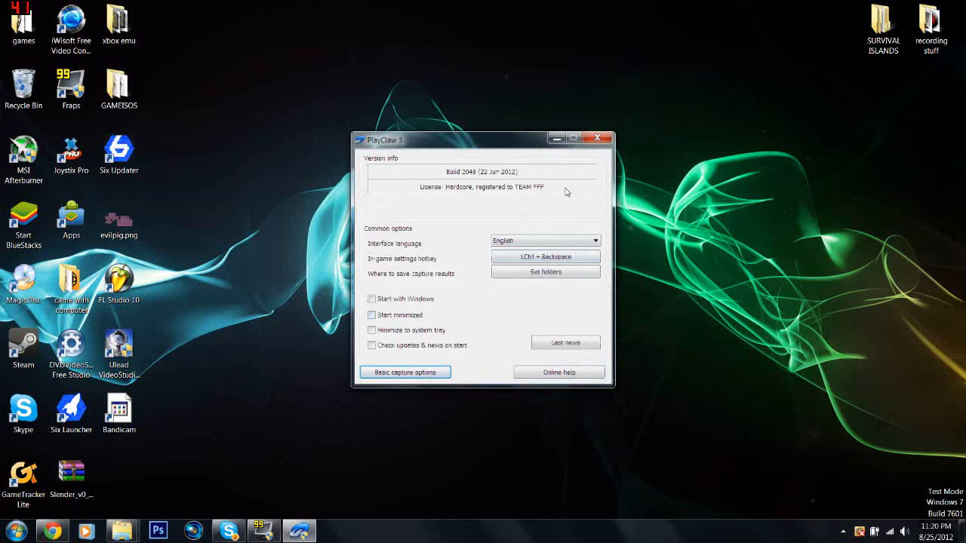
pyautogui.moveTo(598, 138)
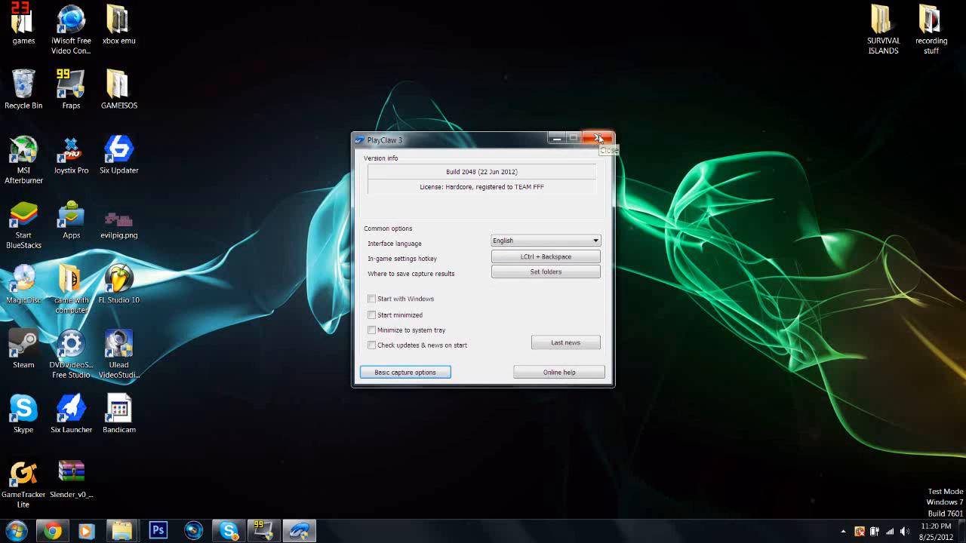
pyautogui.click(598, 139)
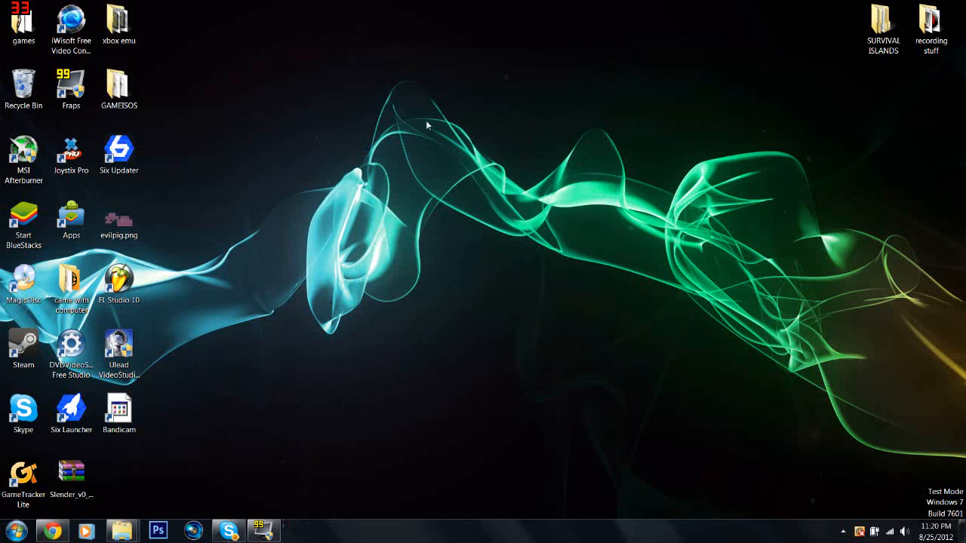
pyautogui.moveTo(339, 503)
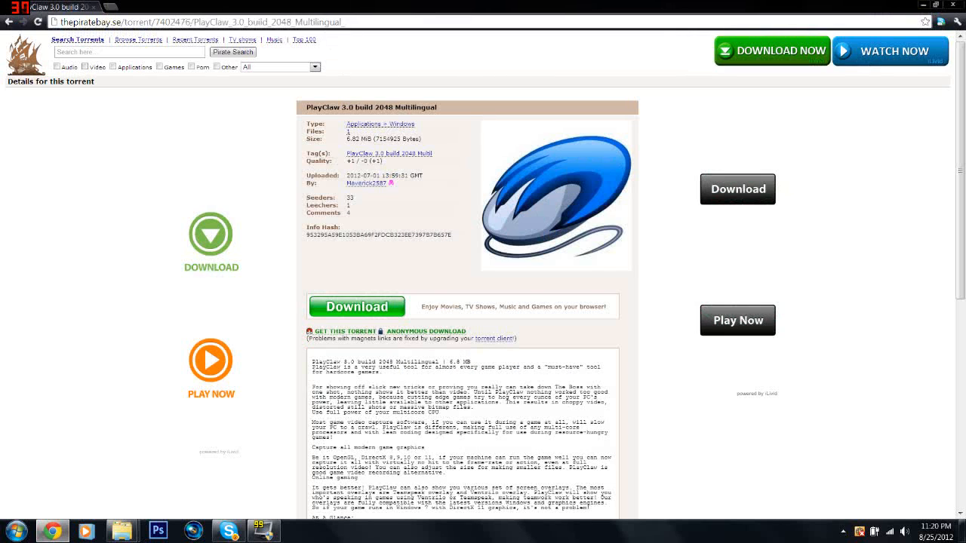
# Put away the Chrome PlayClaw 3.0 torrent page again, leaving the desktop shortcuts visible.
pyautogui.click(143, 7)
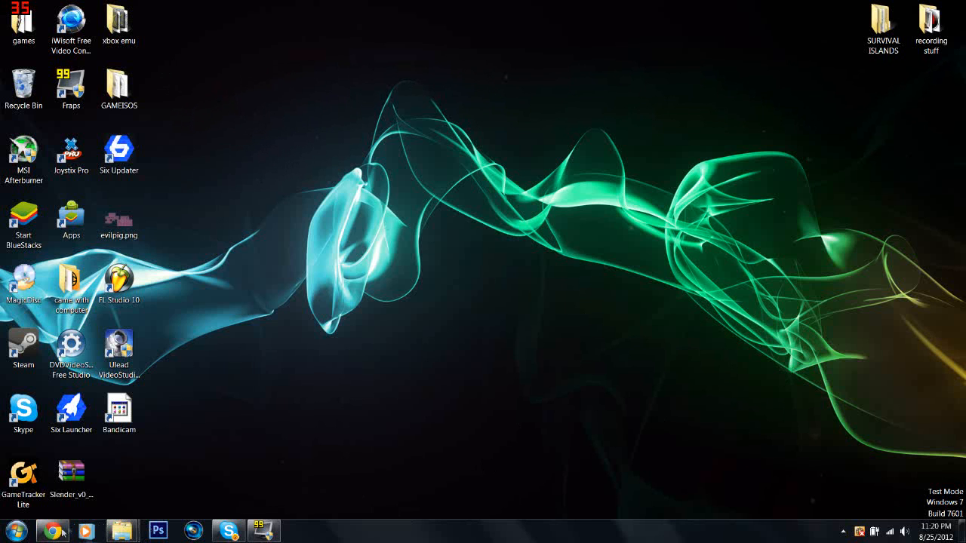
# Restore Chrome from the taskbar and go to the YouTube home page's subscriptions feed.
pyautogui.click(52, 531)
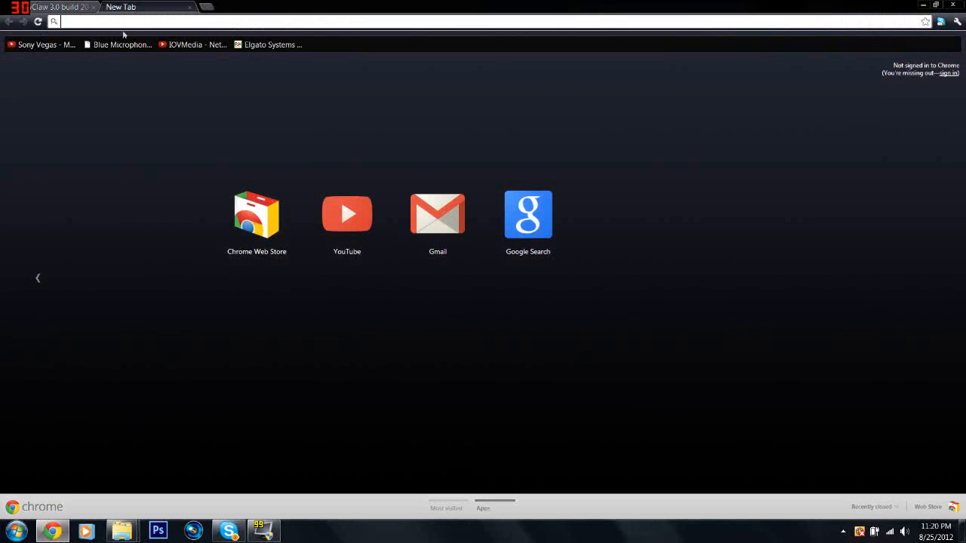
pyautogui.moveTo(115, 110)
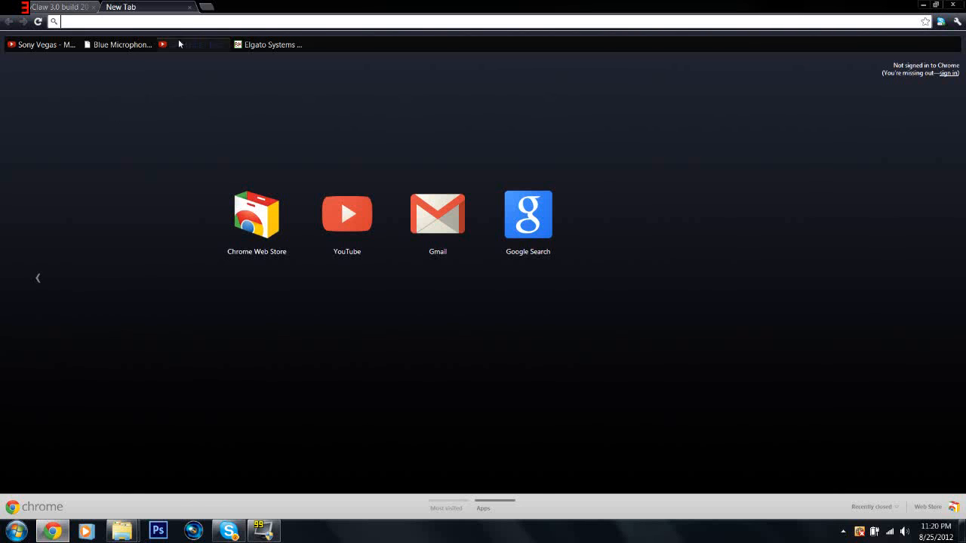
pyautogui.click(346, 213)
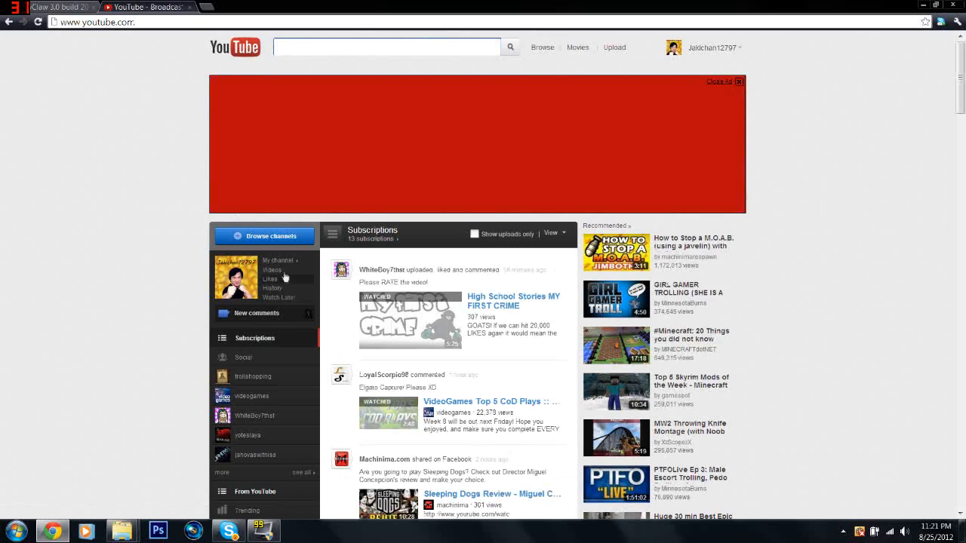
pyautogui.click(276, 260)
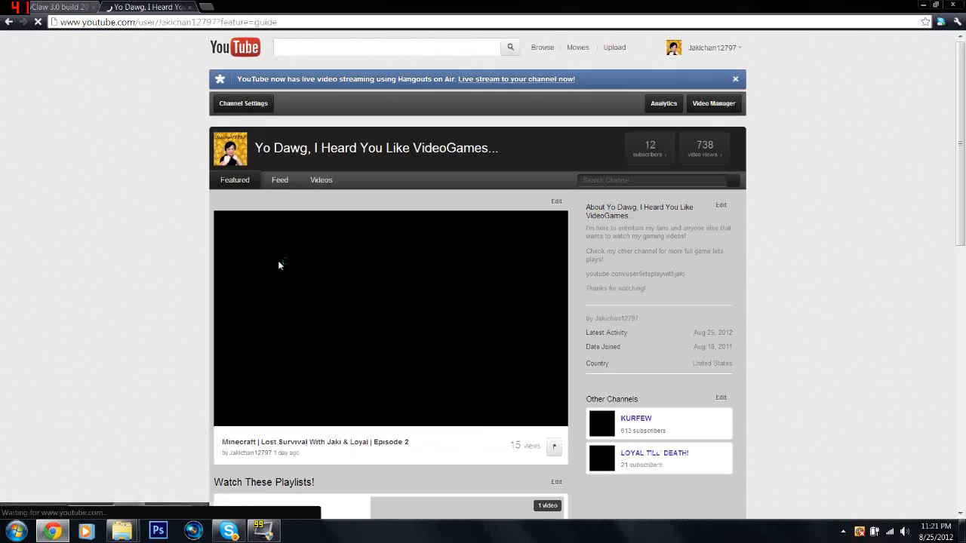
pyautogui.scroll(-3)
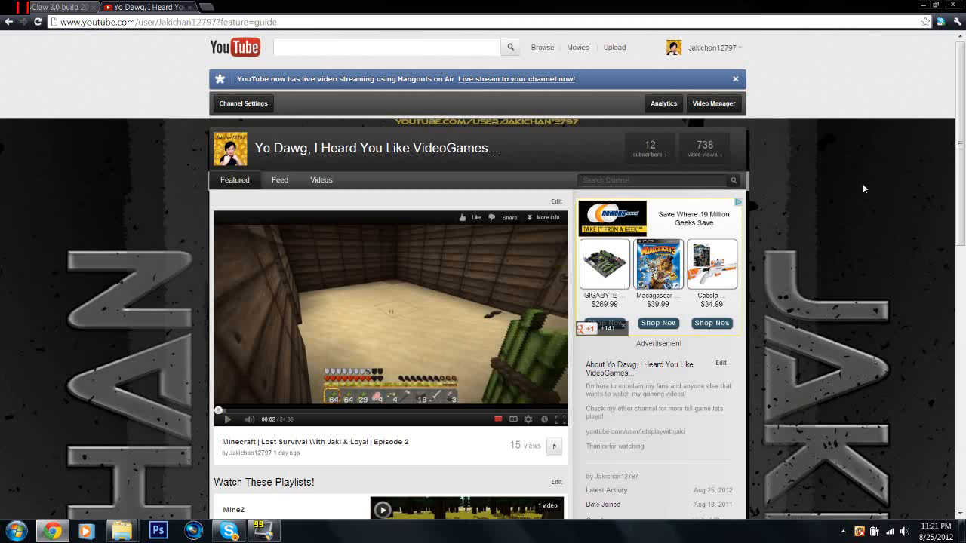
pyautogui.moveTo(837, 178)
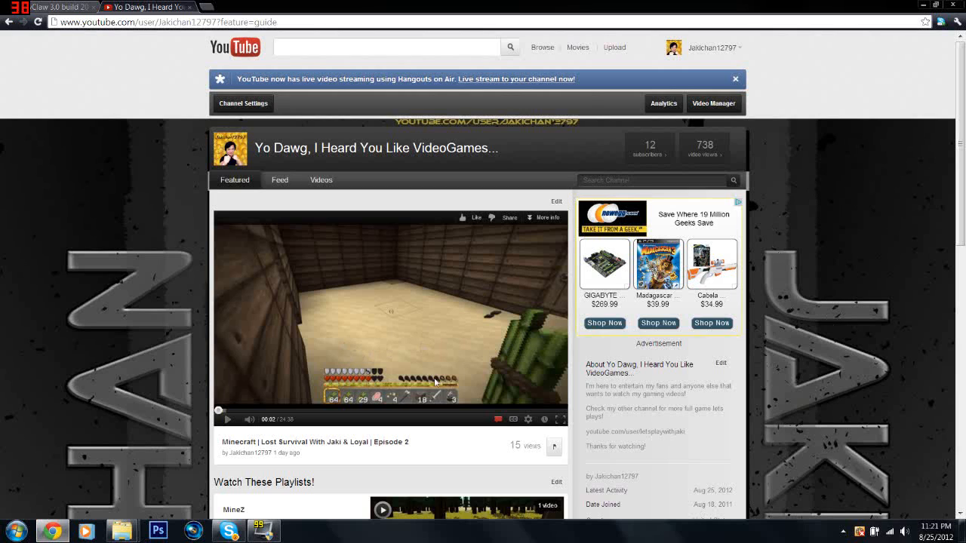
pyautogui.moveTo(851, 332)
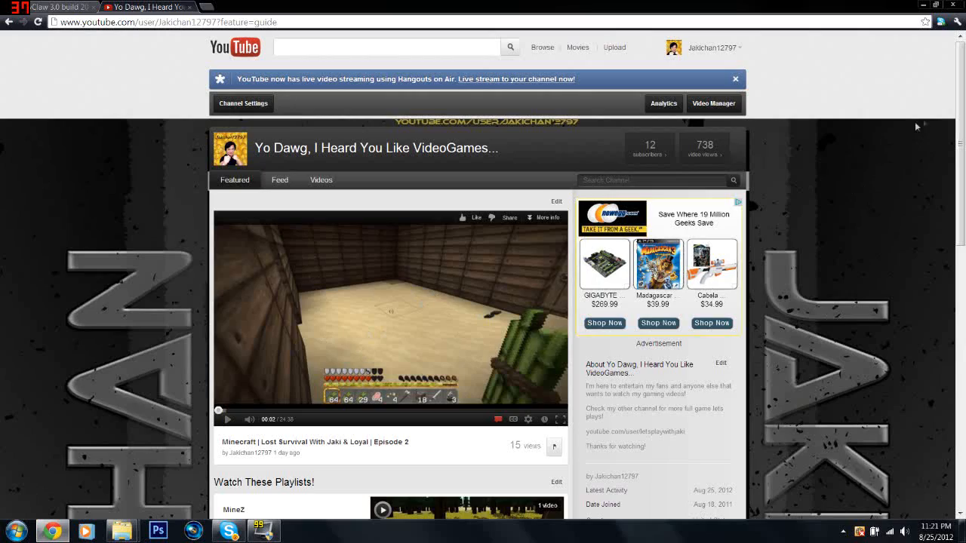
pyautogui.moveTo(34, 193)
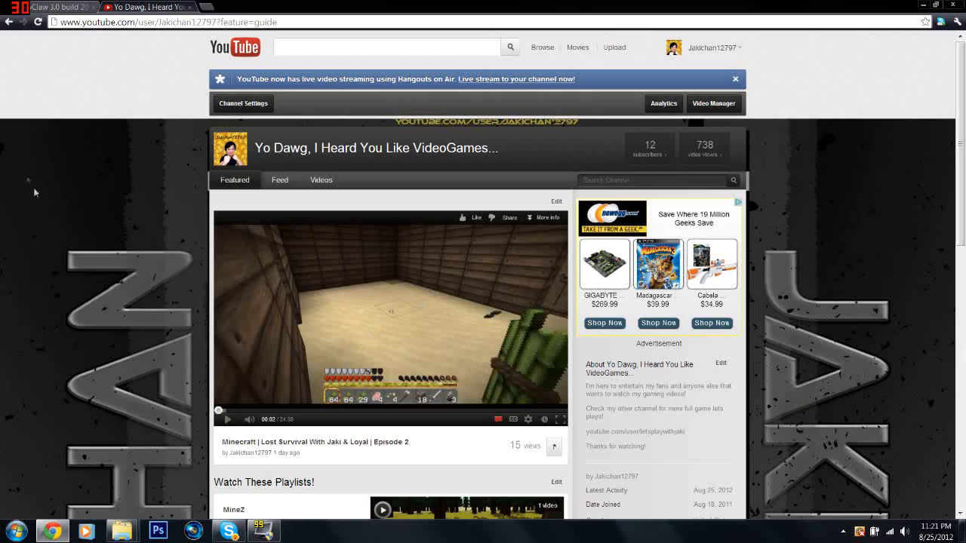
pyautogui.scroll(-3)
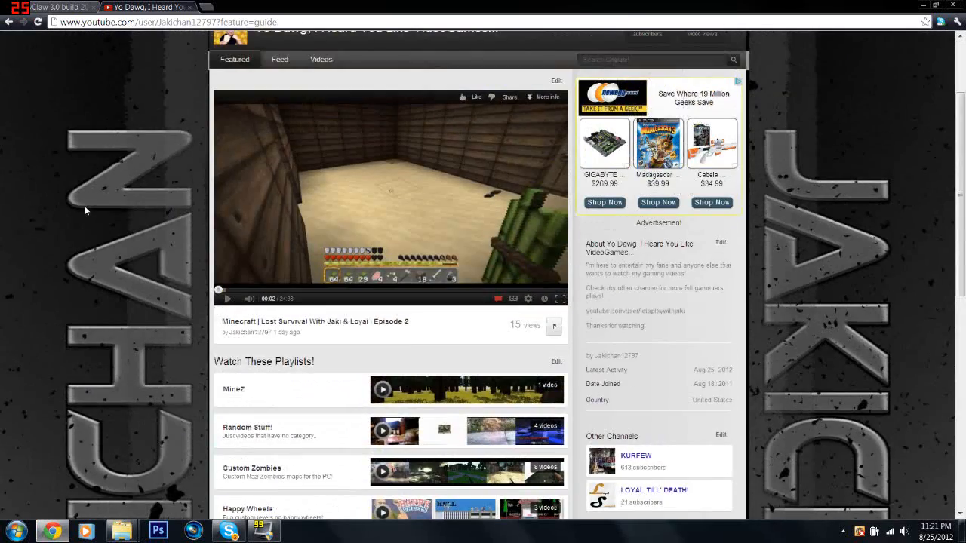
pyautogui.scroll(3)
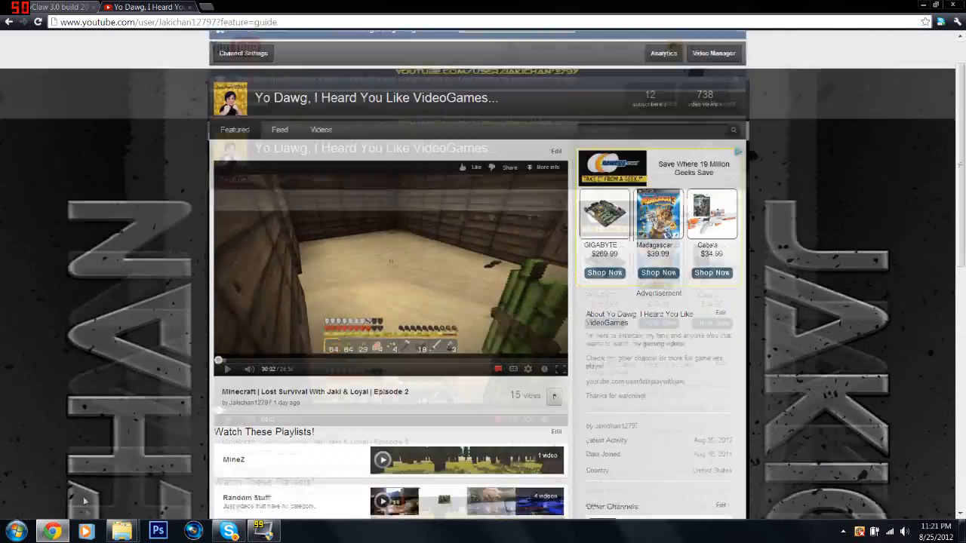
pyautogui.scroll(3)
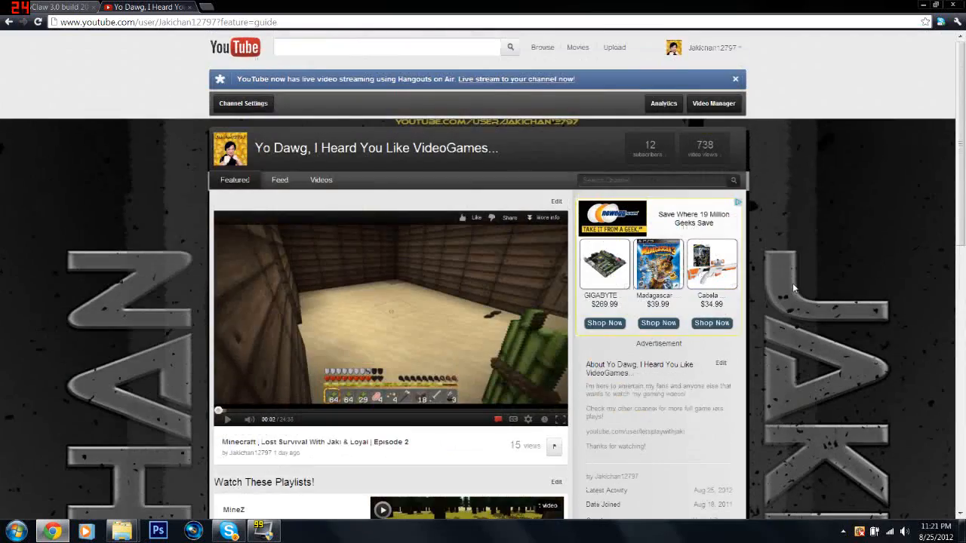
pyautogui.scroll(-3)
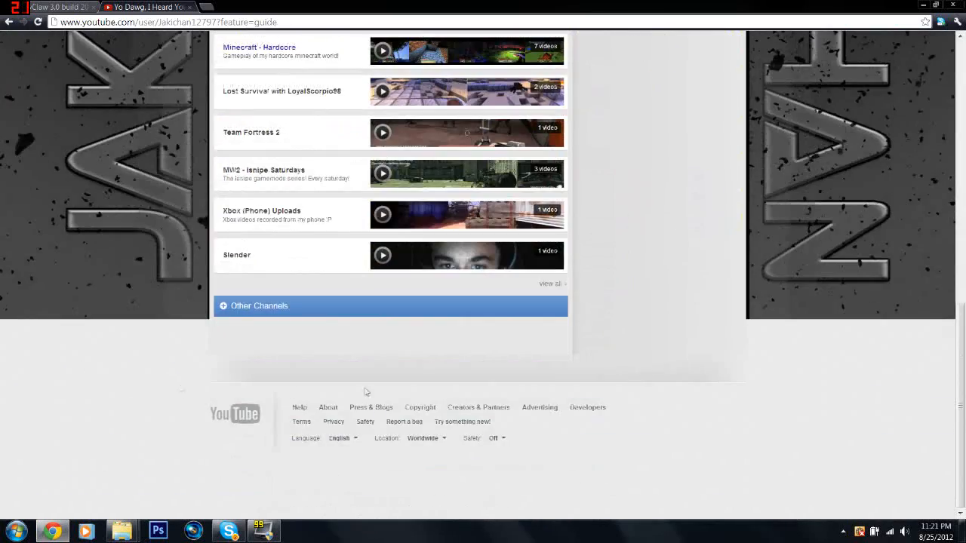
pyautogui.scroll(3)
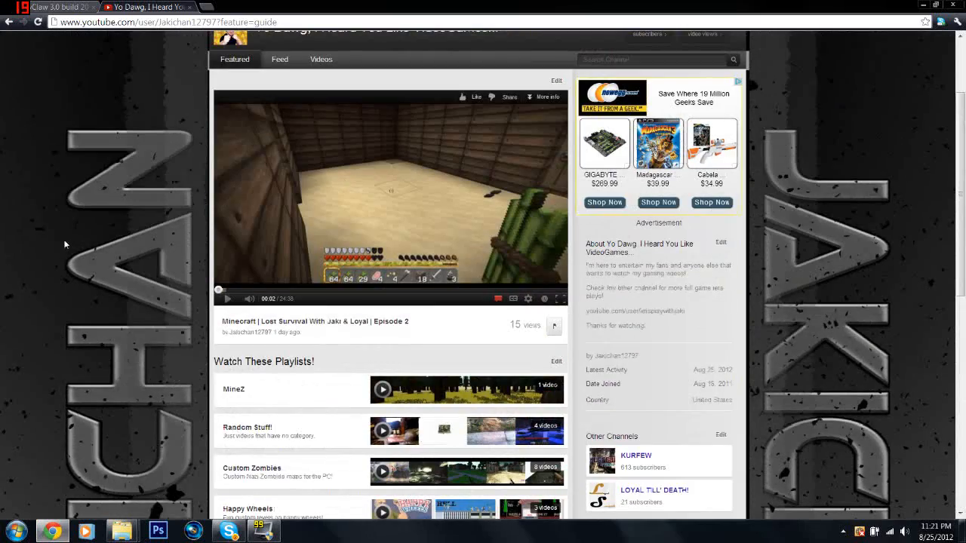
pyautogui.scroll(-3)
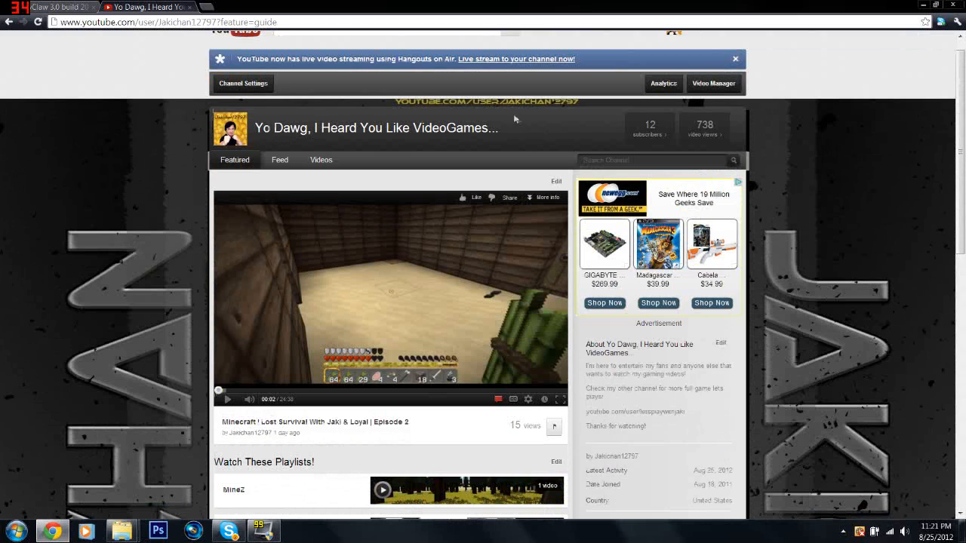
pyautogui.moveTo(883, 171)
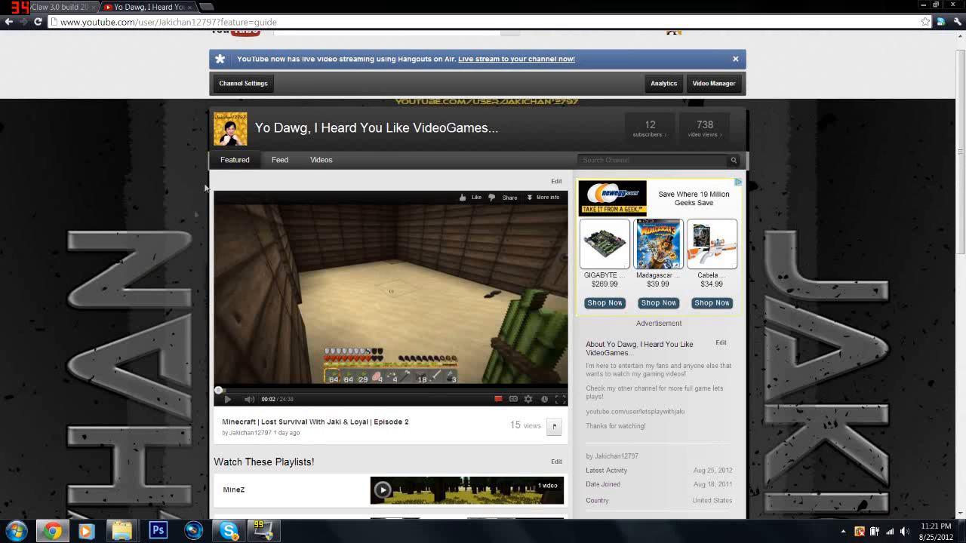
pyautogui.moveTo(772, 451)
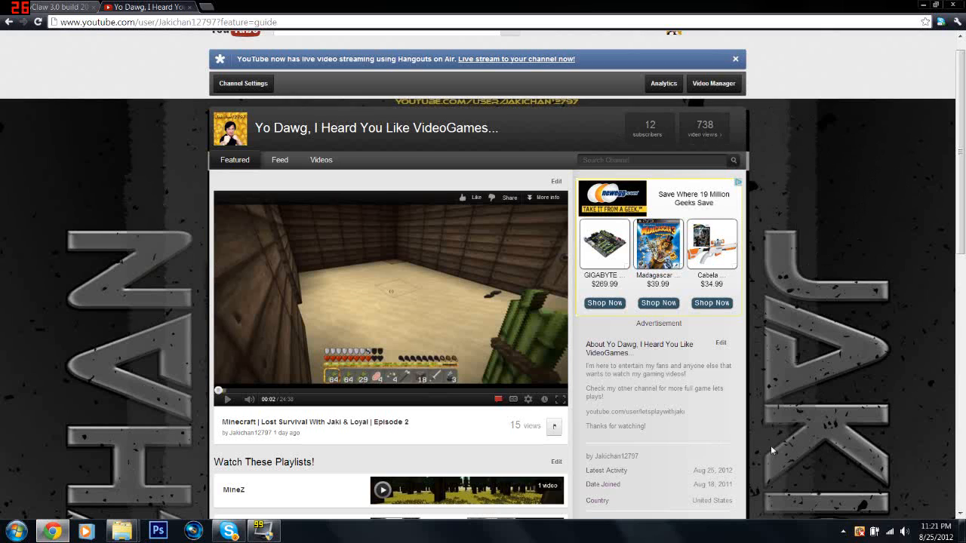
pyautogui.moveTo(830, 411)
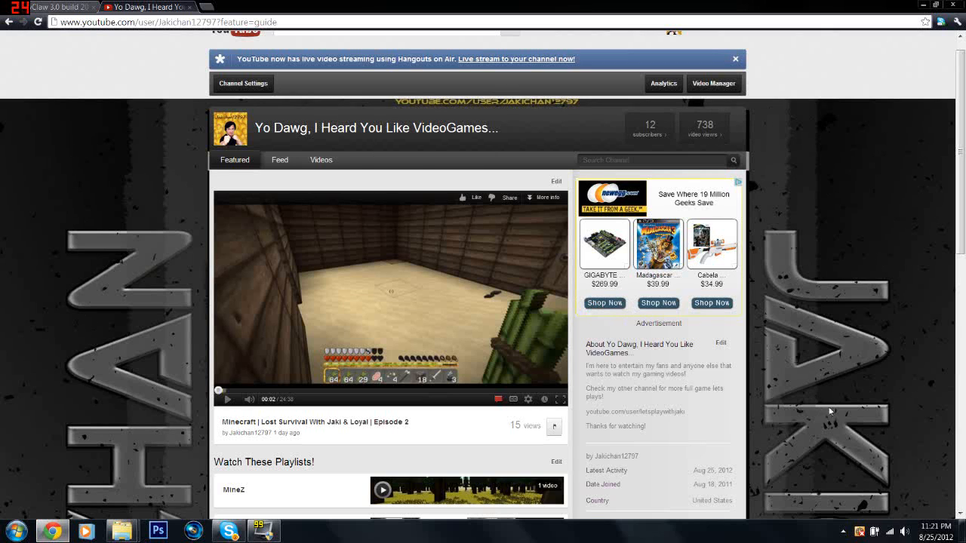
pyautogui.moveTo(136, 246)
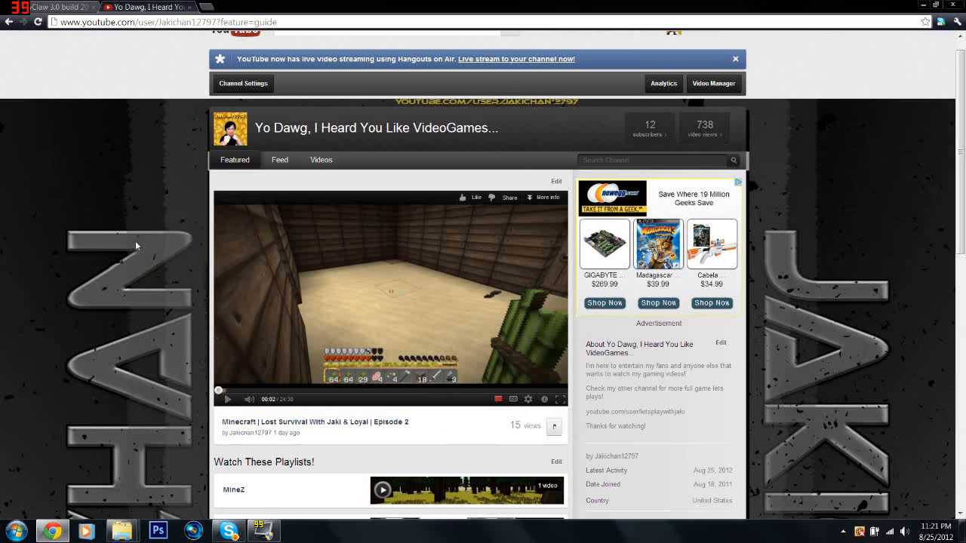
pyautogui.moveTo(4, 385)
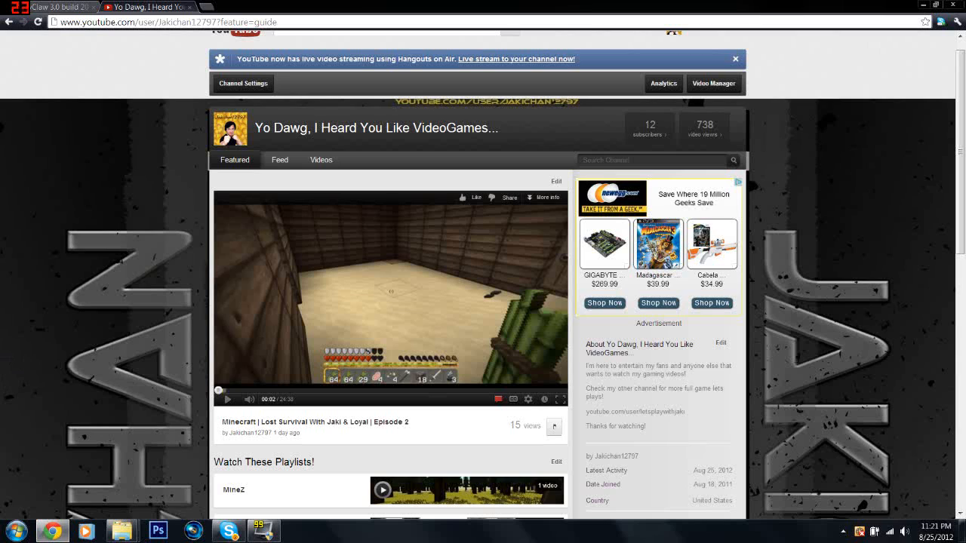
pyautogui.moveTo(903, 335)
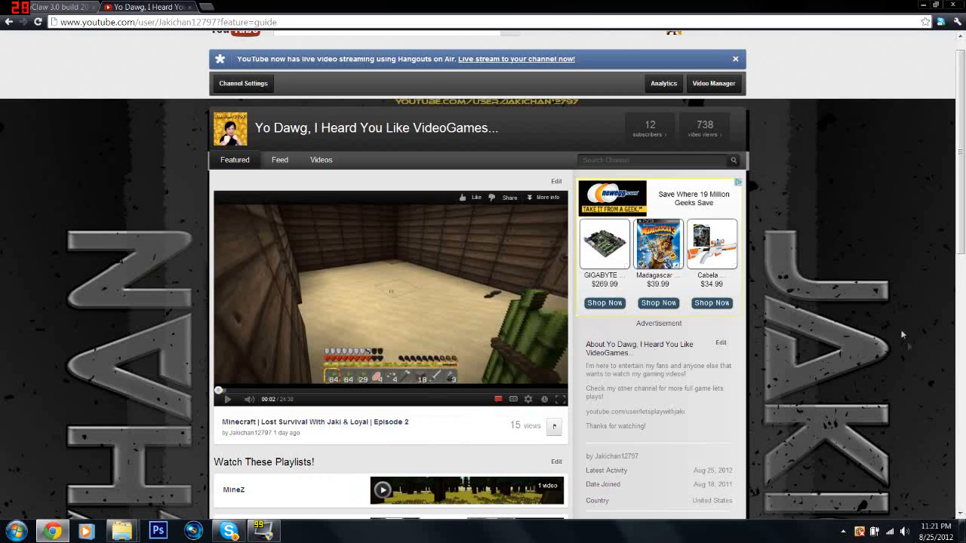
pyautogui.moveTo(881, 202)
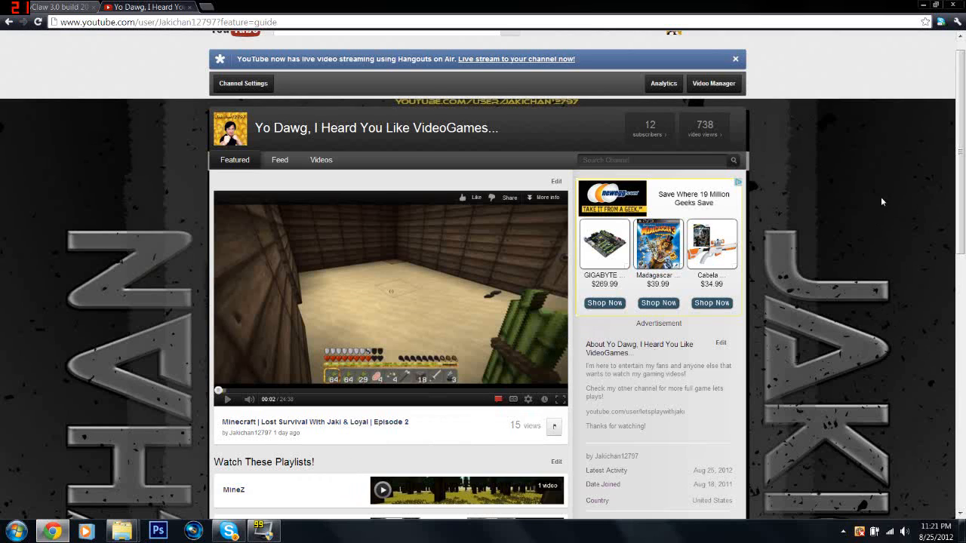
pyautogui.moveTo(890, 513)
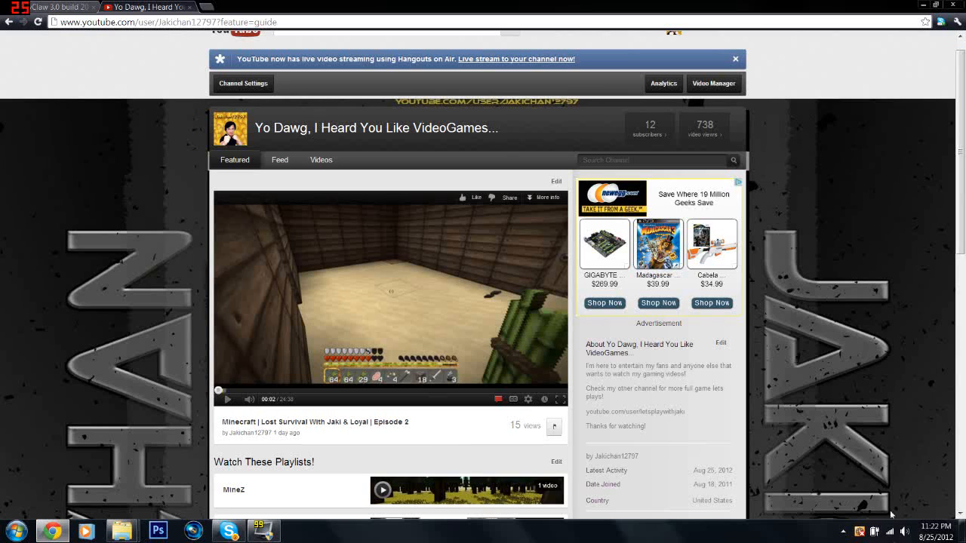
pyautogui.moveTo(53, 286)
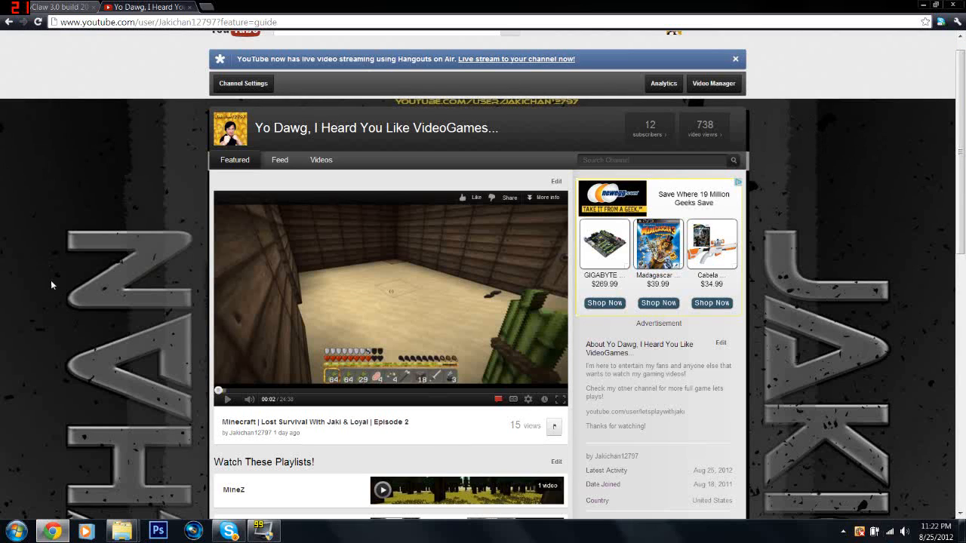
pyautogui.moveTo(47, 257)
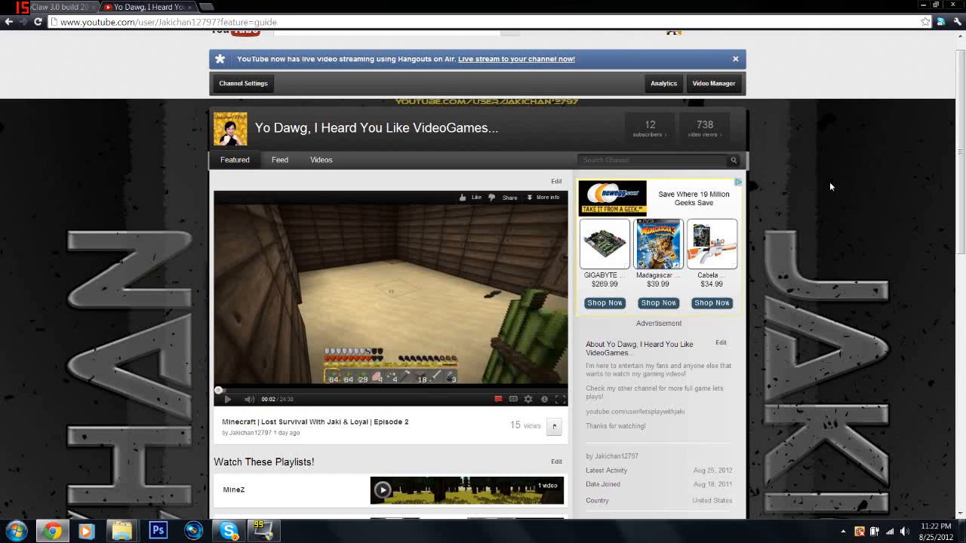
pyautogui.moveTo(835, 240)
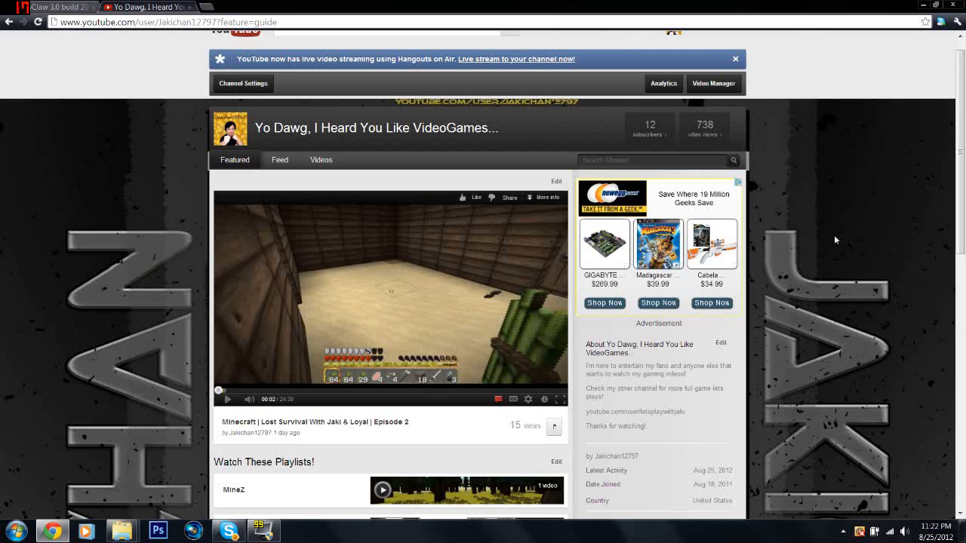
pyautogui.moveTo(854, 277)
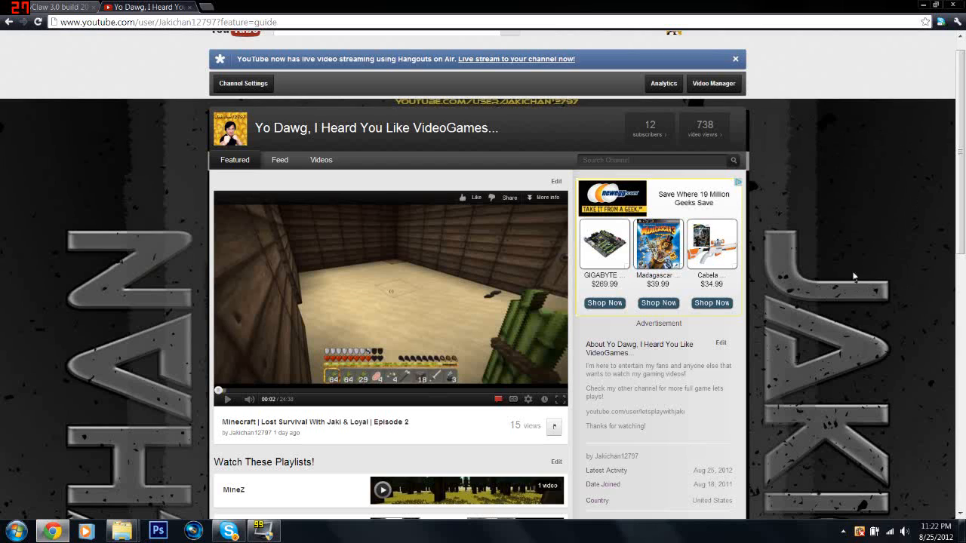
pyautogui.moveTo(845, 444)
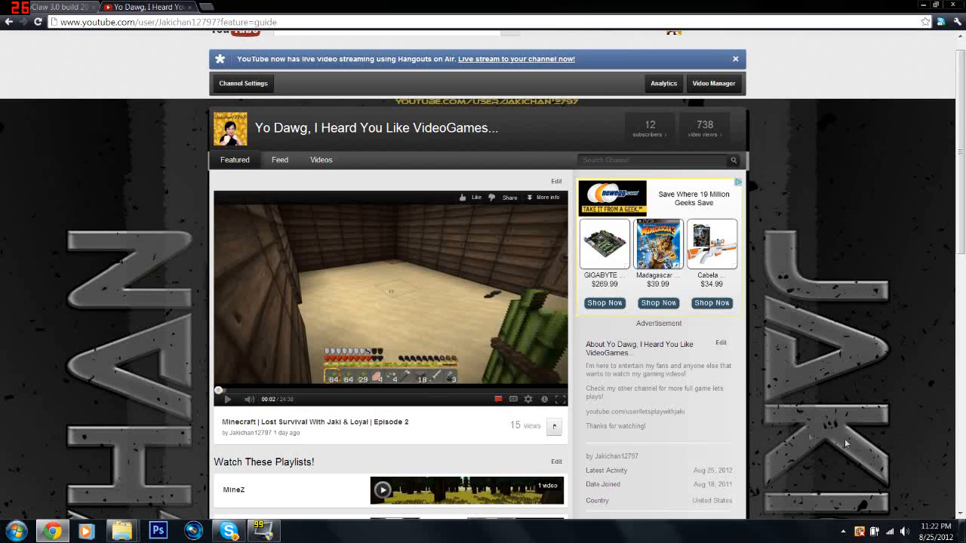
pyautogui.moveTo(788, 487)
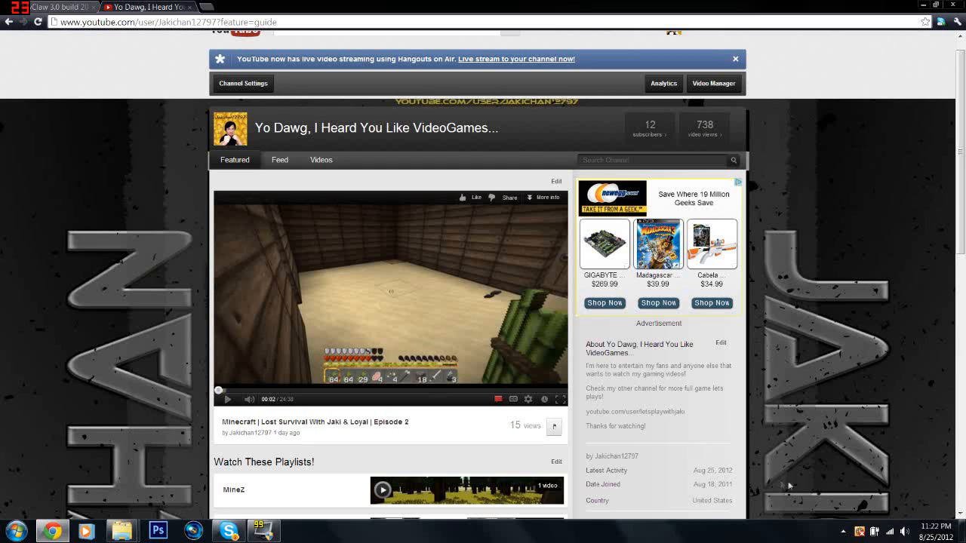
pyautogui.moveTo(774, 492)
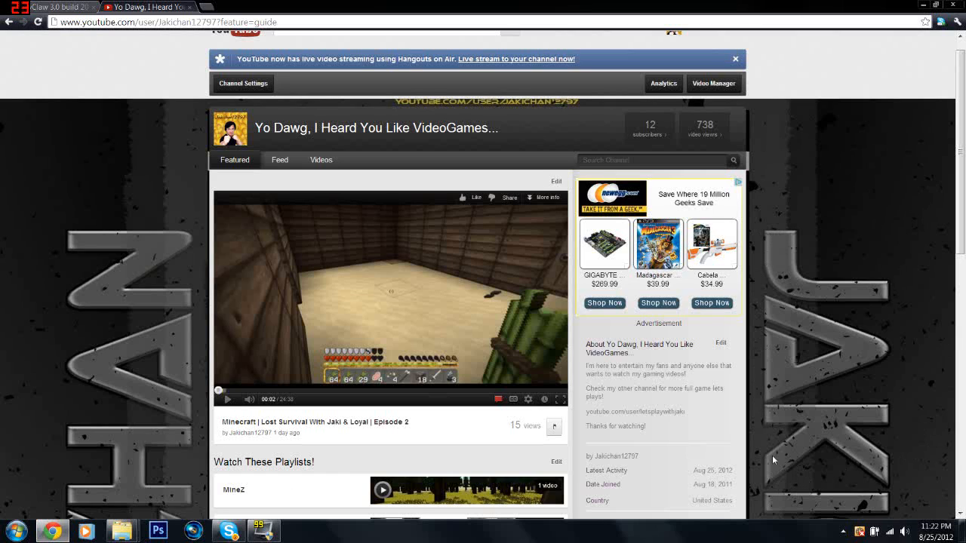
pyautogui.moveTo(747, 243)
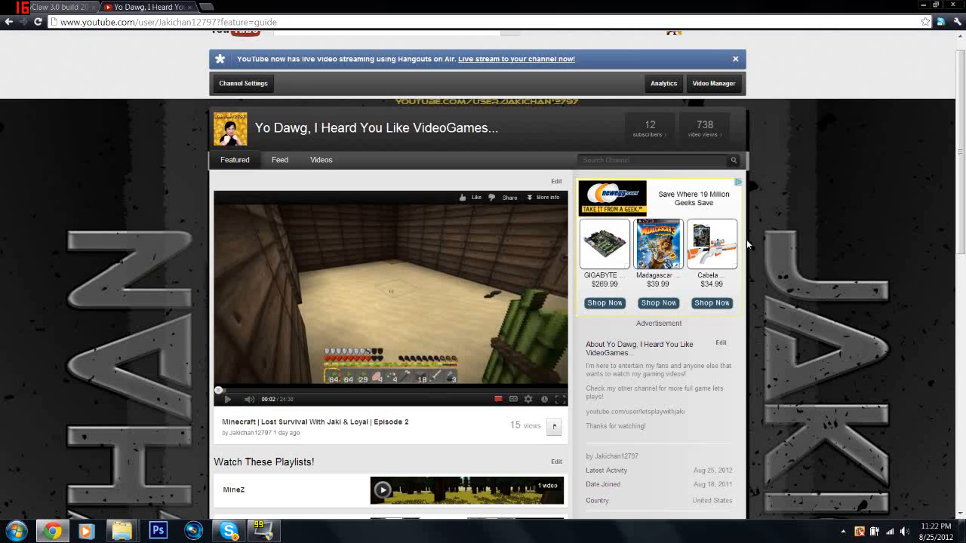
pyautogui.moveTo(773, 110)
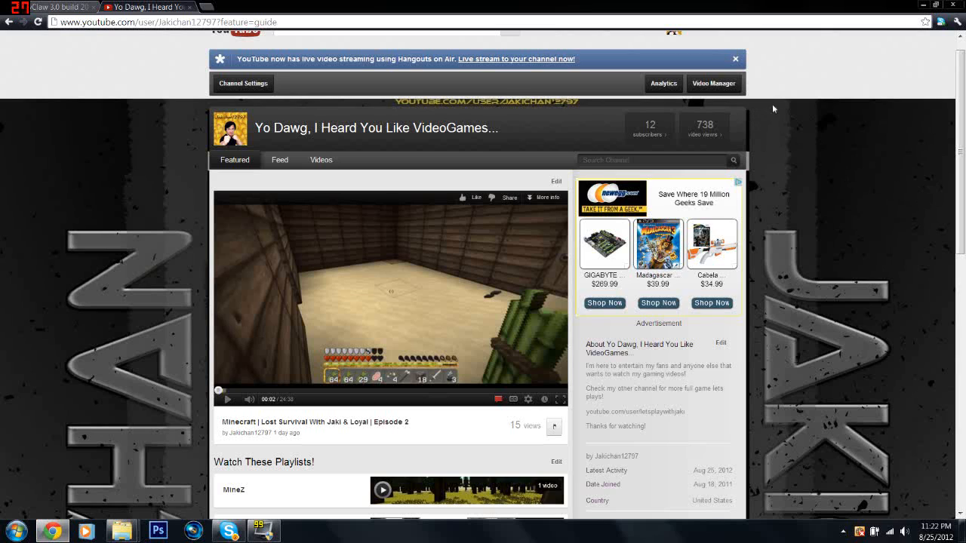
pyautogui.moveTo(764, 109)
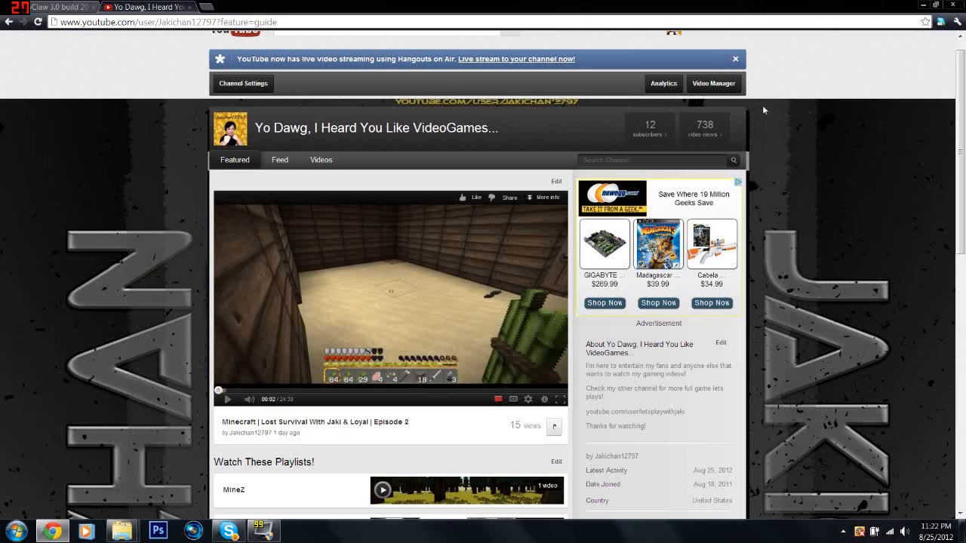
pyautogui.moveTo(464, 101)
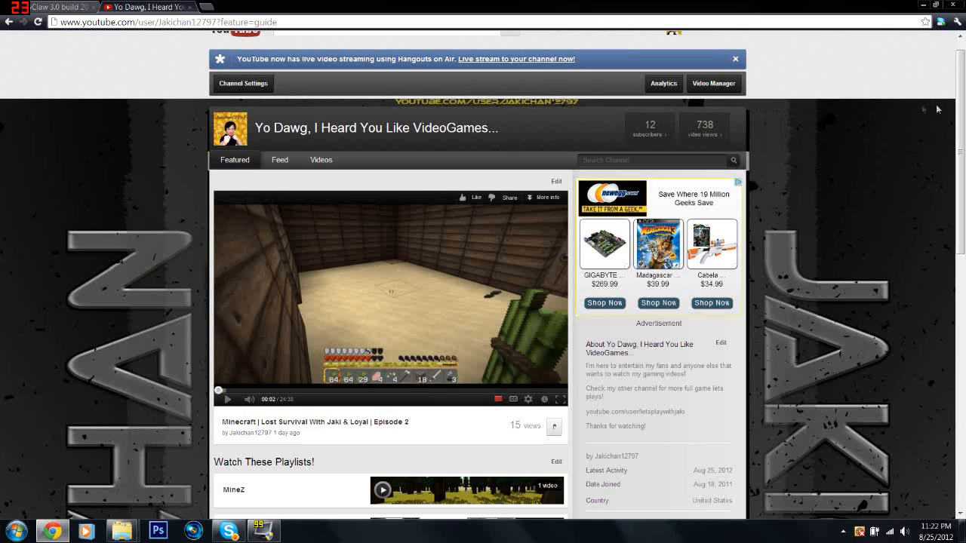
pyautogui.moveTo(343, 85)
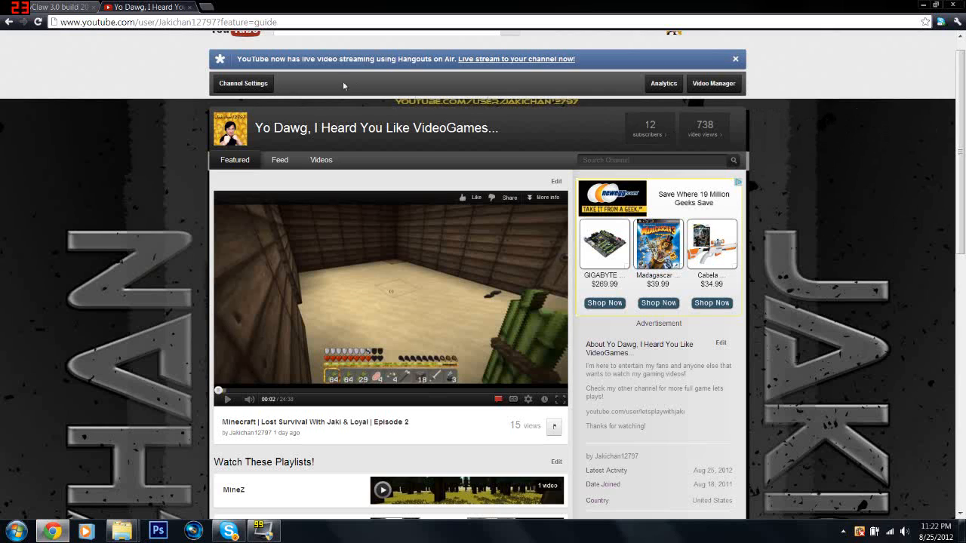
pyautogui.moveTo(285, 163)
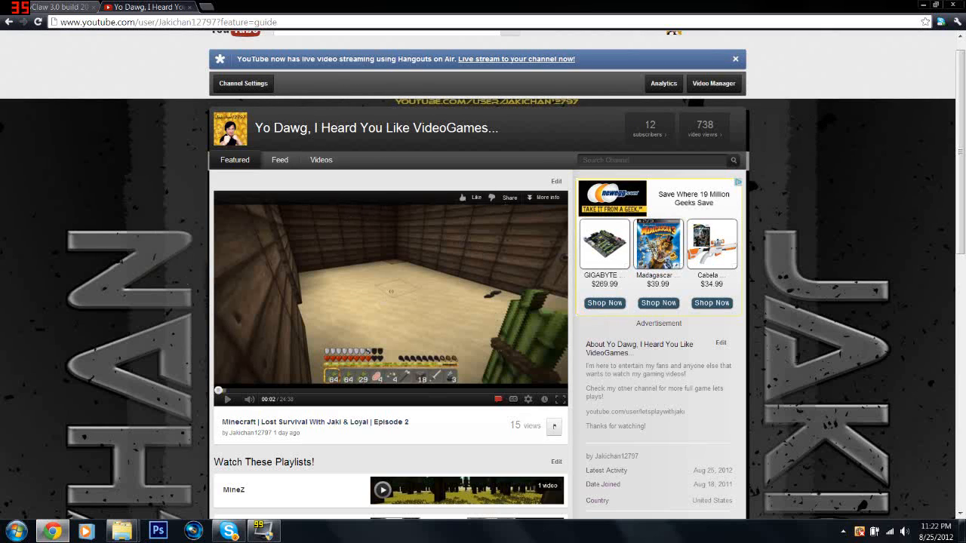
pyautogui.moveTo(841, 196)
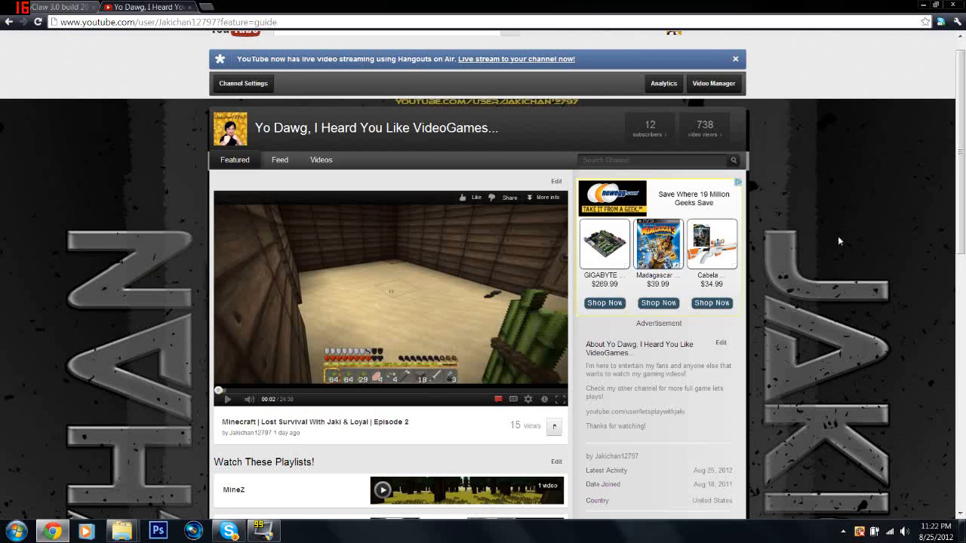
pyautogui.moveTo(824, 263)
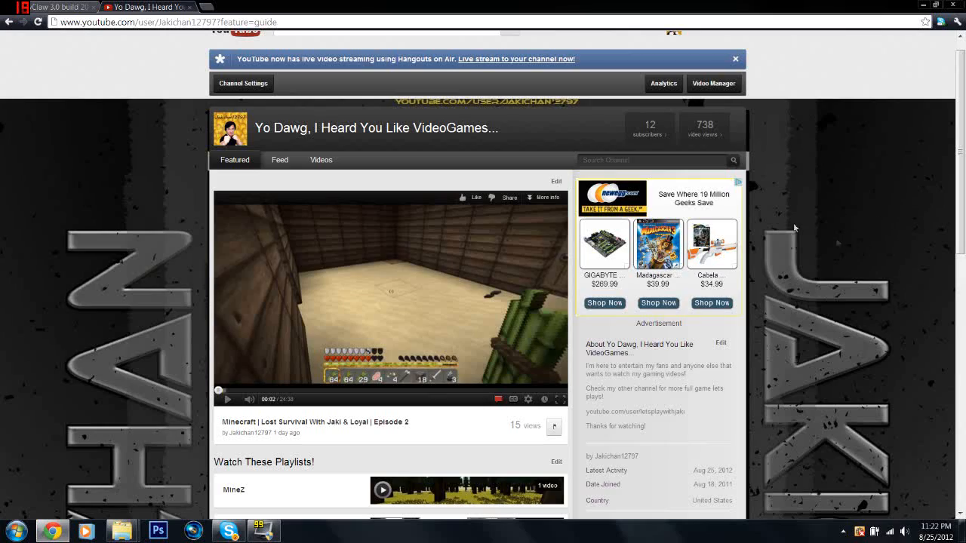
pyautogui.scroll(-3)
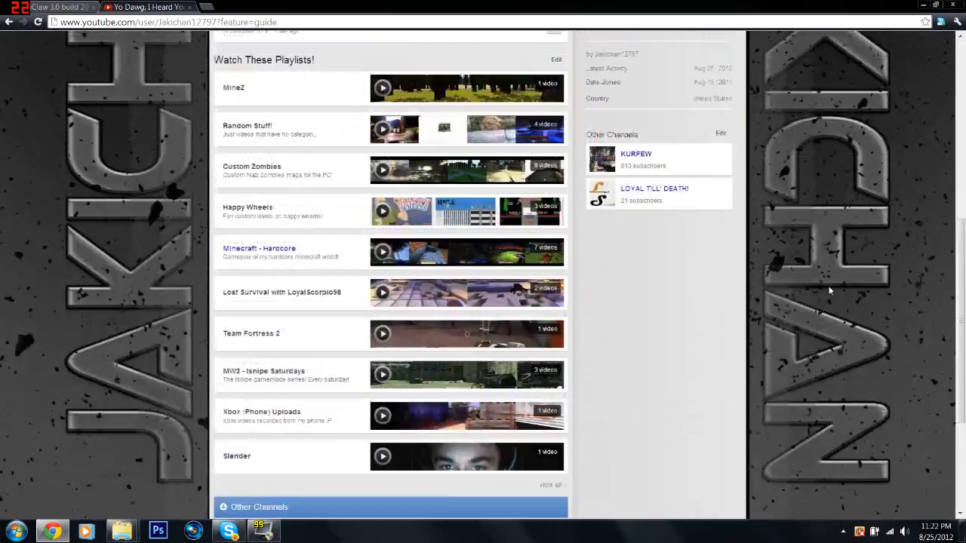
pyautogui.scroll(3)
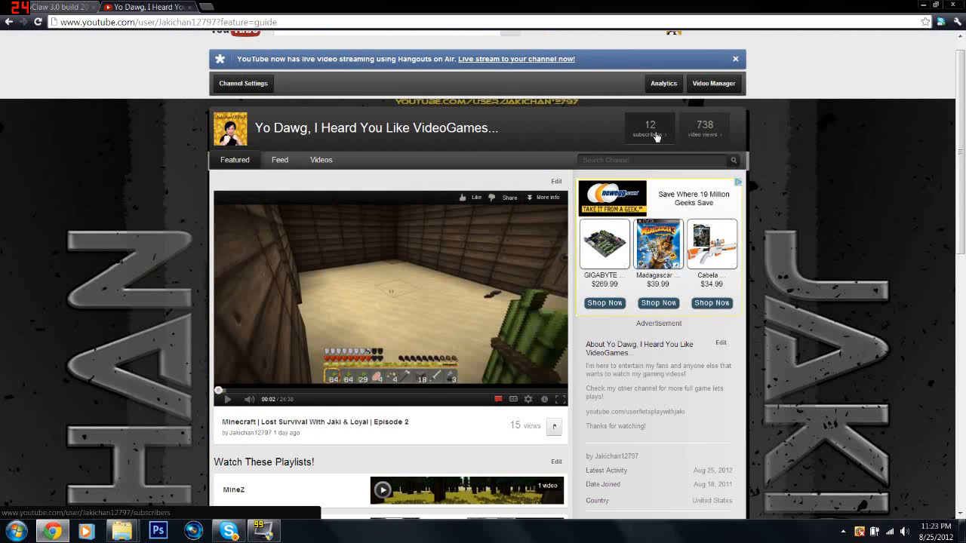
pyautogui.moveTo(86, 86)
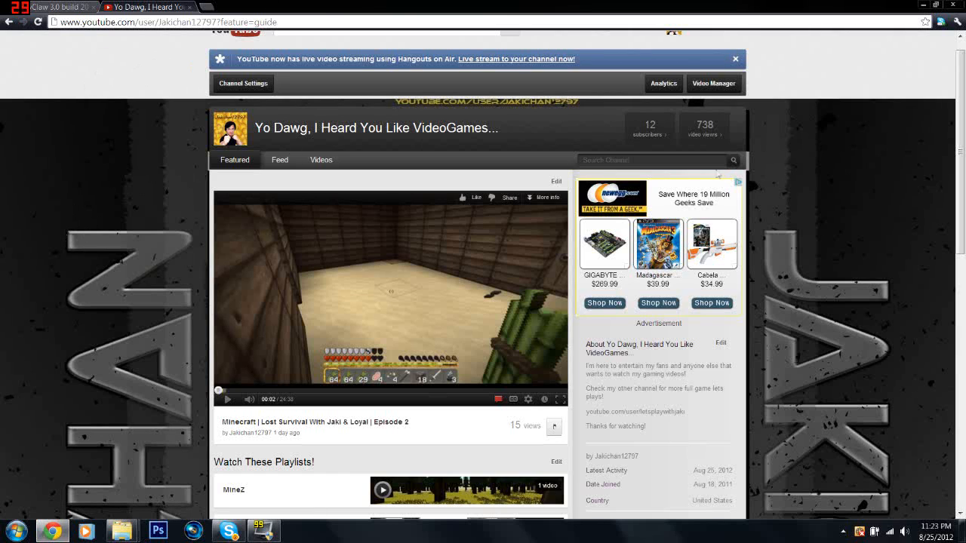
pyautogui.moveTo(572, 106)
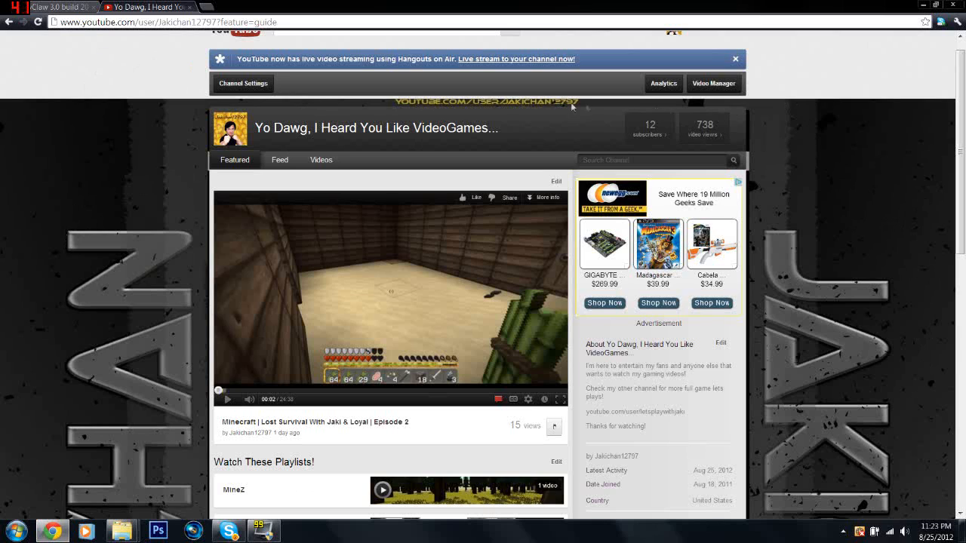
pyautogui.moveTo(90, 106)
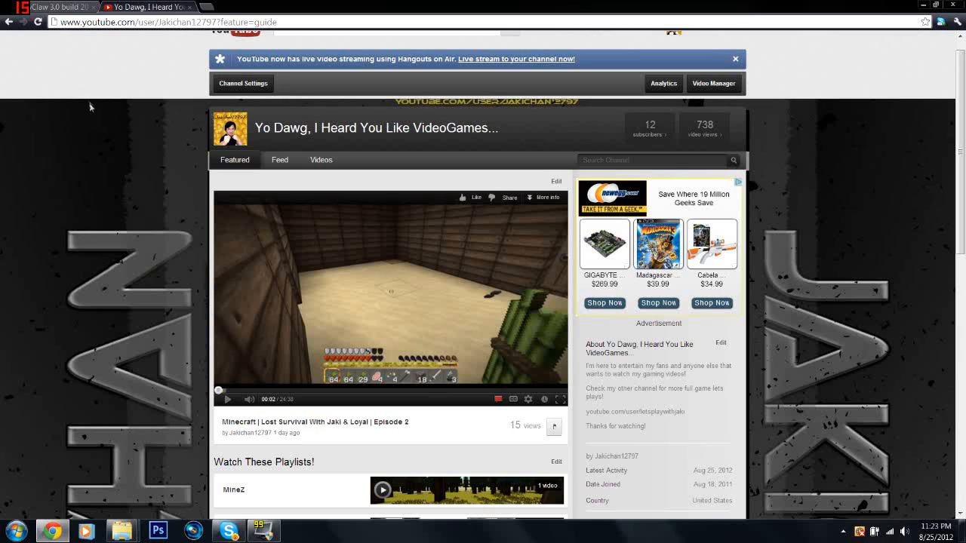
pyautogui.moveTo(185, 171)
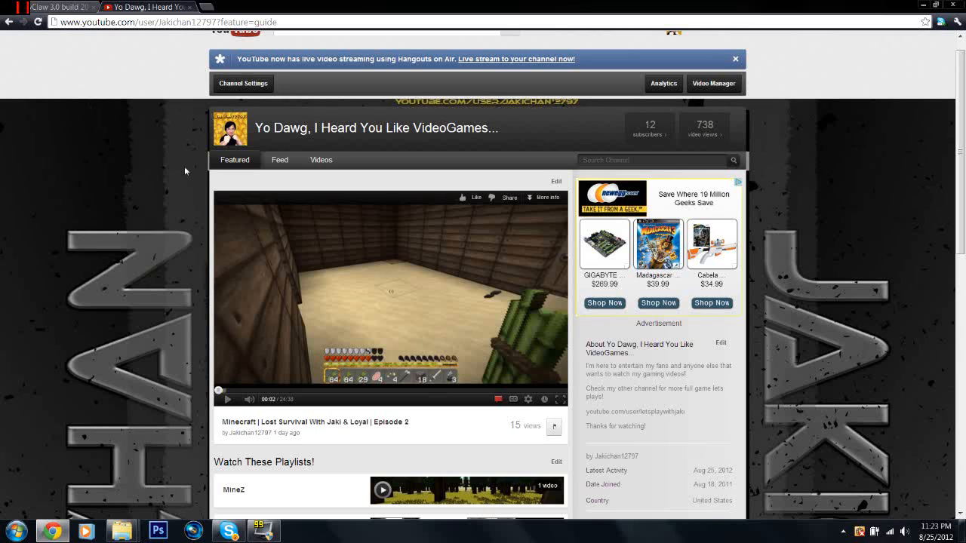
pyautogui.moveTo(84, 159)
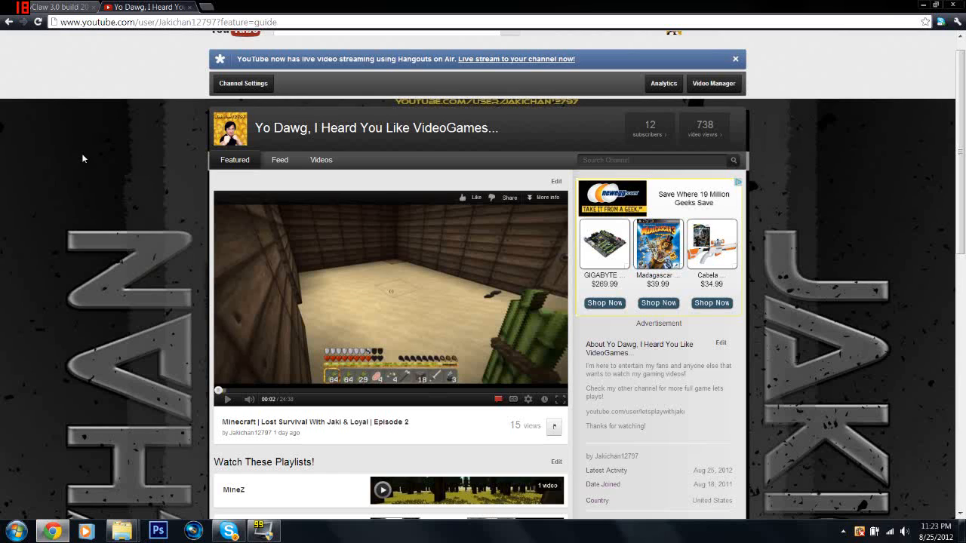
pyautogui.moveTo(825, 186)
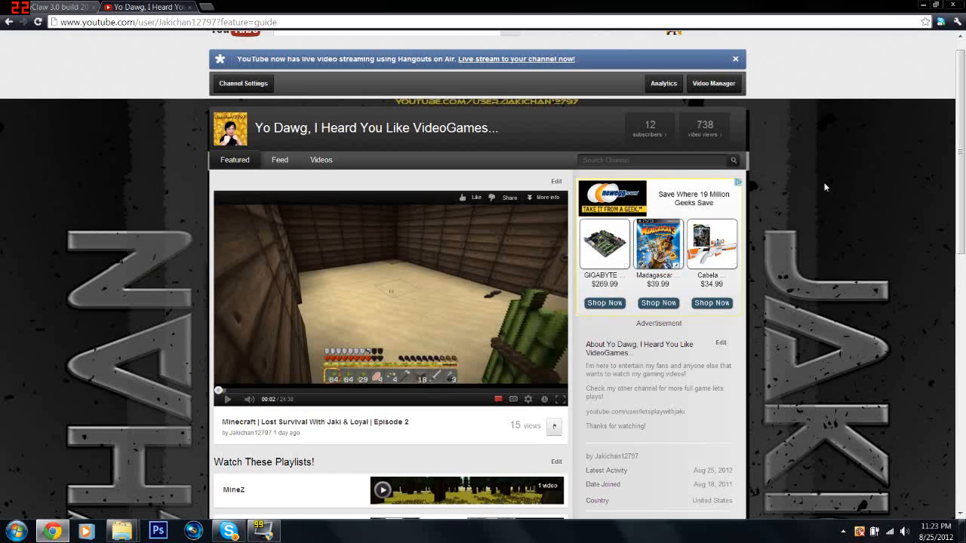
pyautogui.moveTo(849, 222)
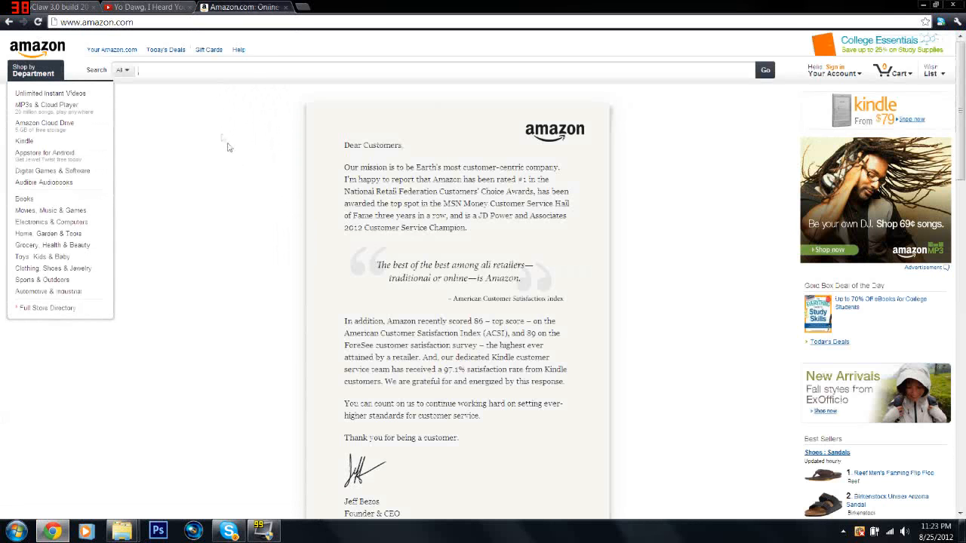
# Search Amazon for 'roxio pc', view the Roxio PC Game Capture listing, then close the Amazon tab.
pyautogui.write('roxio pc game capture')
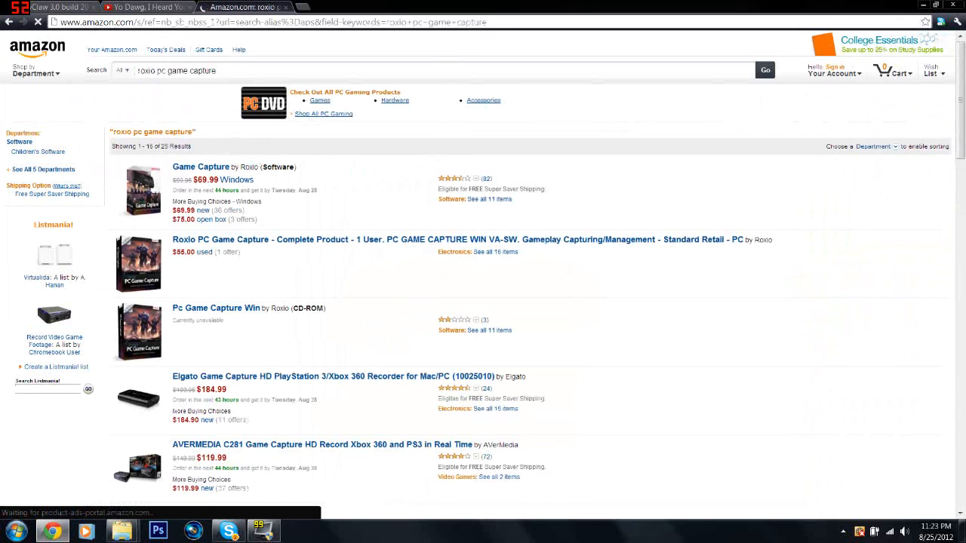
pyautogui.moveTo(200, 167)
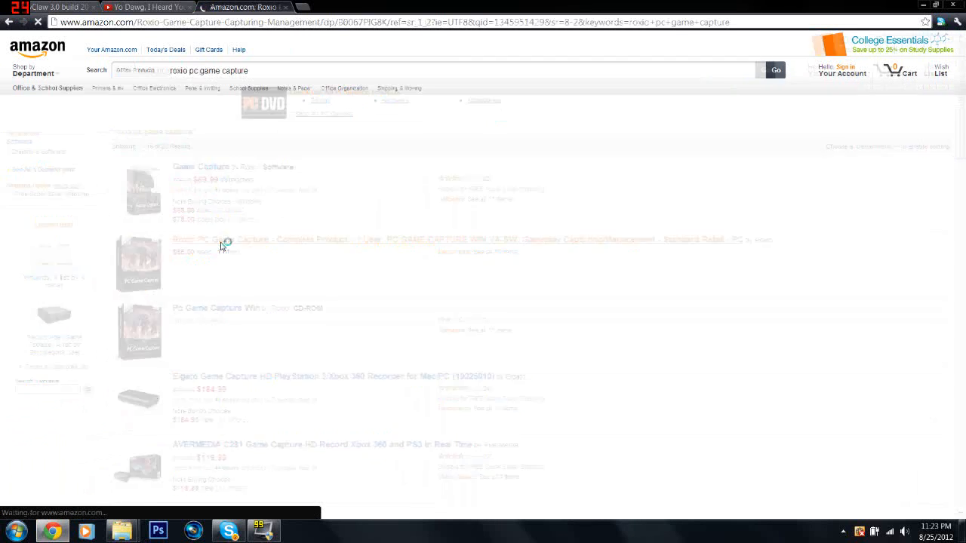
pyautogui.click(219, 239)
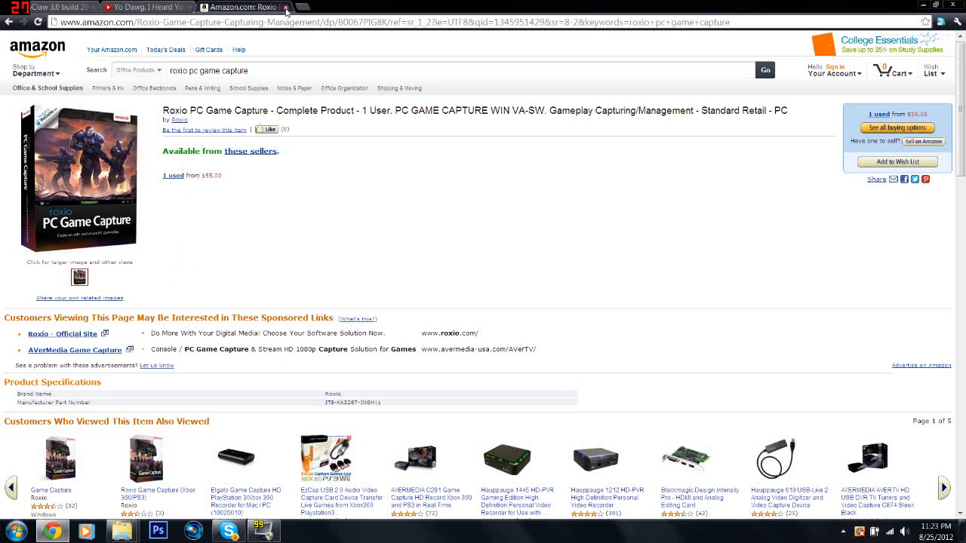
pyautogui.click(287, 6)
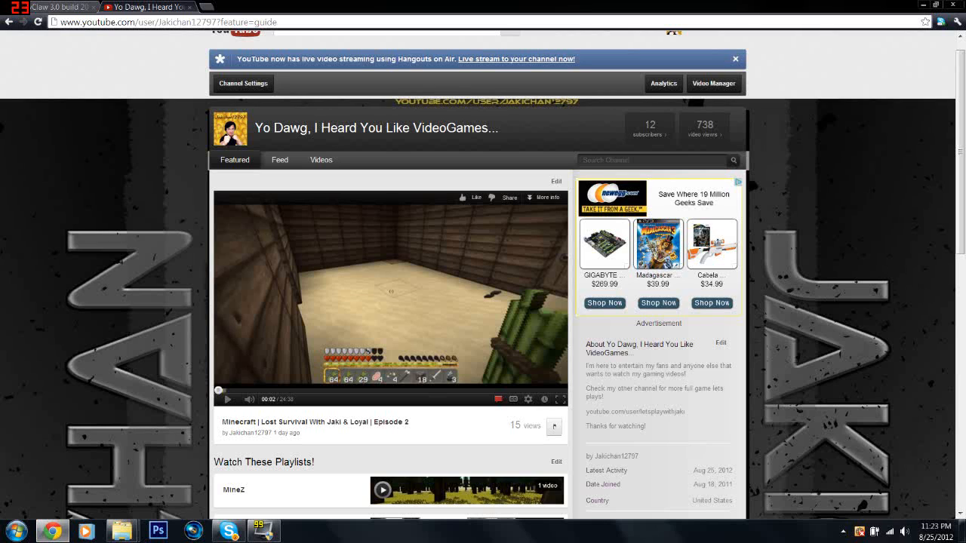
pyautogui.moveTo(770, 252)
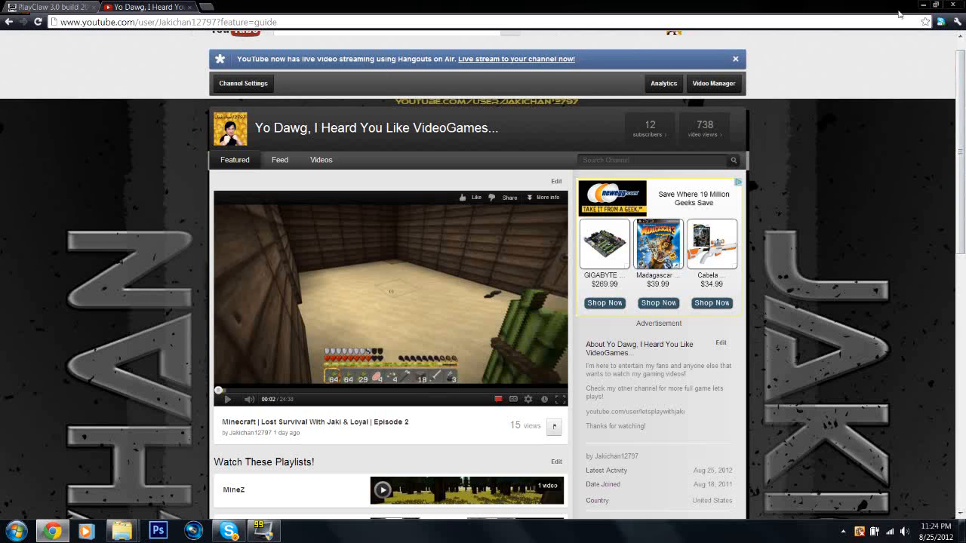
pyautogui.moveTo(764, 128)
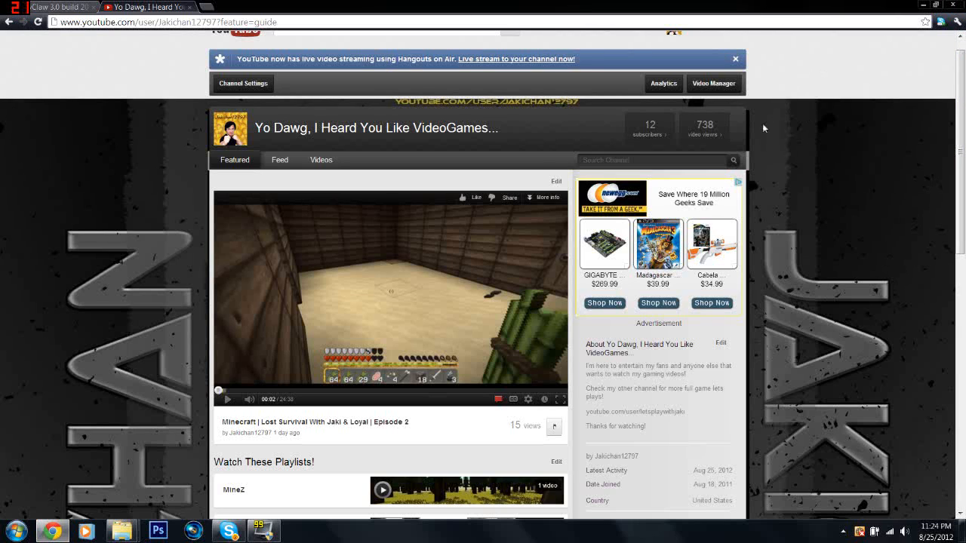
pyautogui.moveTo(851, 95)
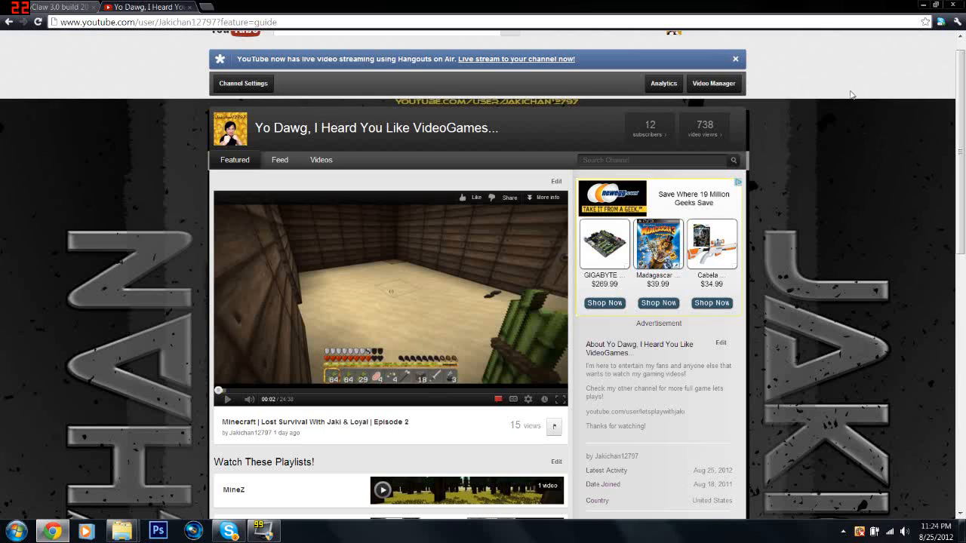
pyautogui.moveTo(370, 421)
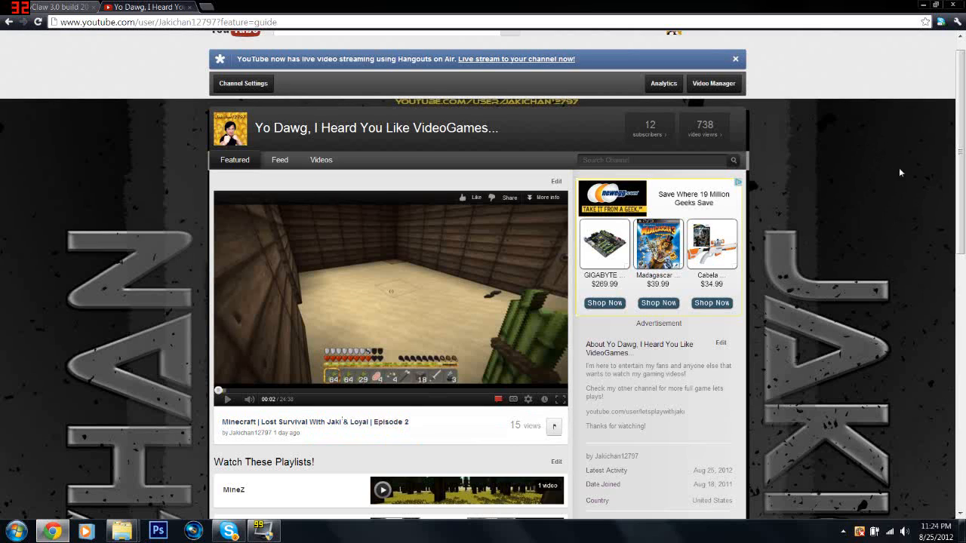
pyautogui.moveTo(296, 113)
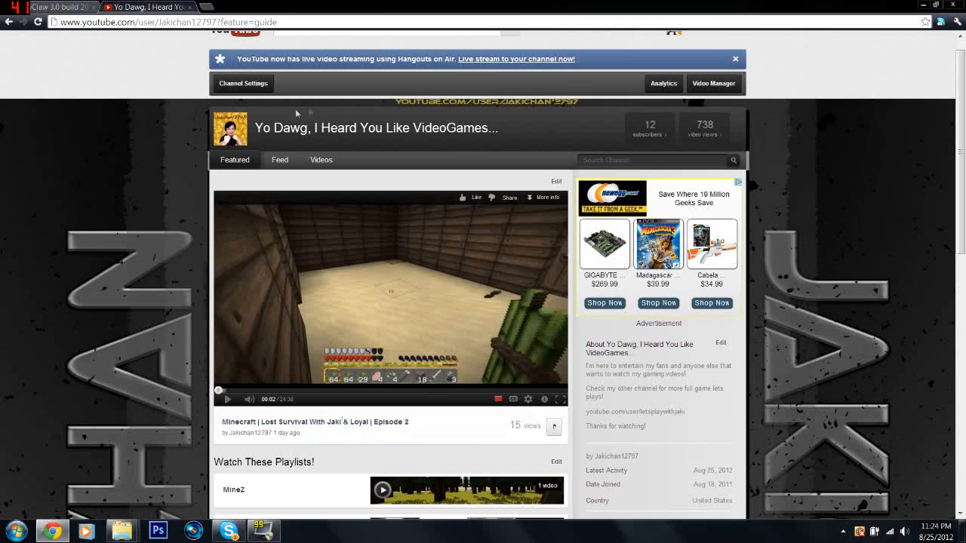
pyautogui.moveTo(761, 75)
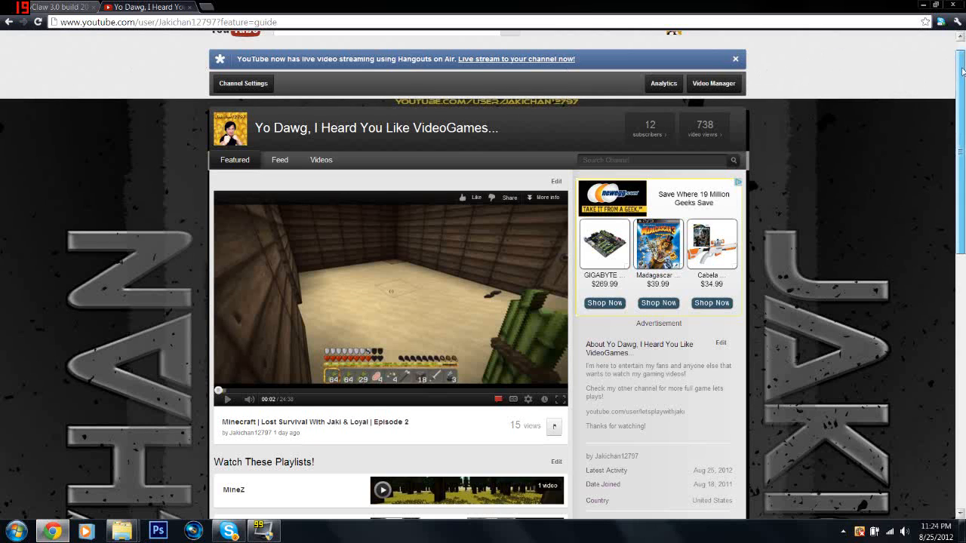
pyautogui.scroll(-3)
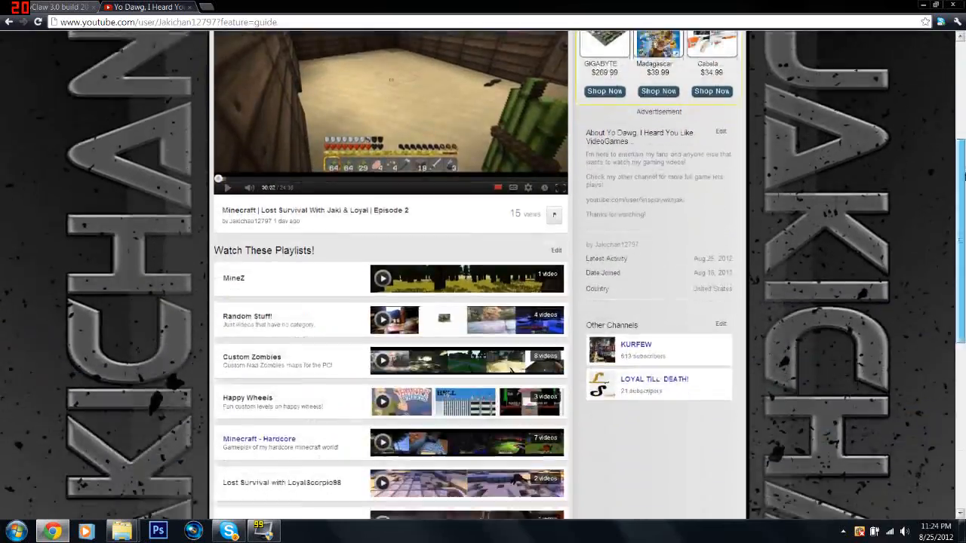
pyautogui.scroll(-3)
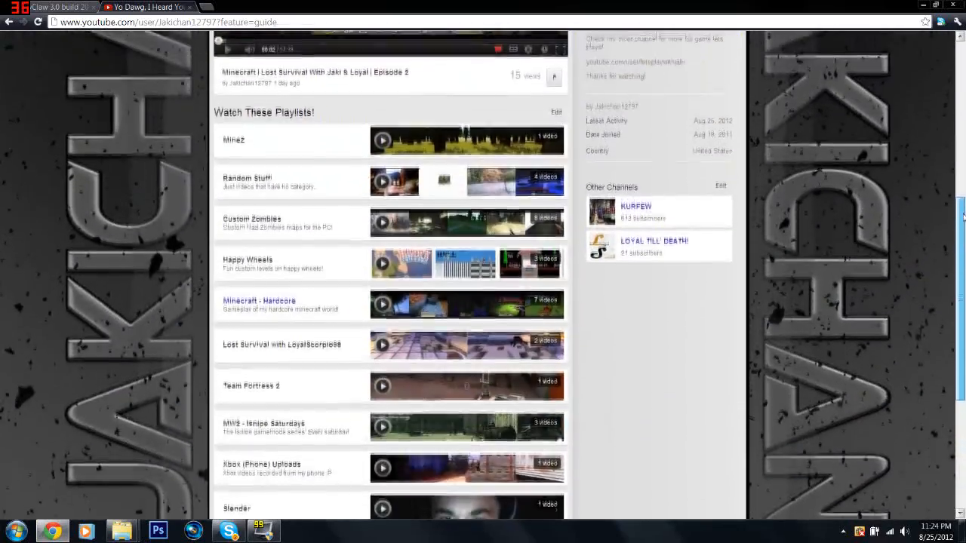
pyautogui.scroll(3)
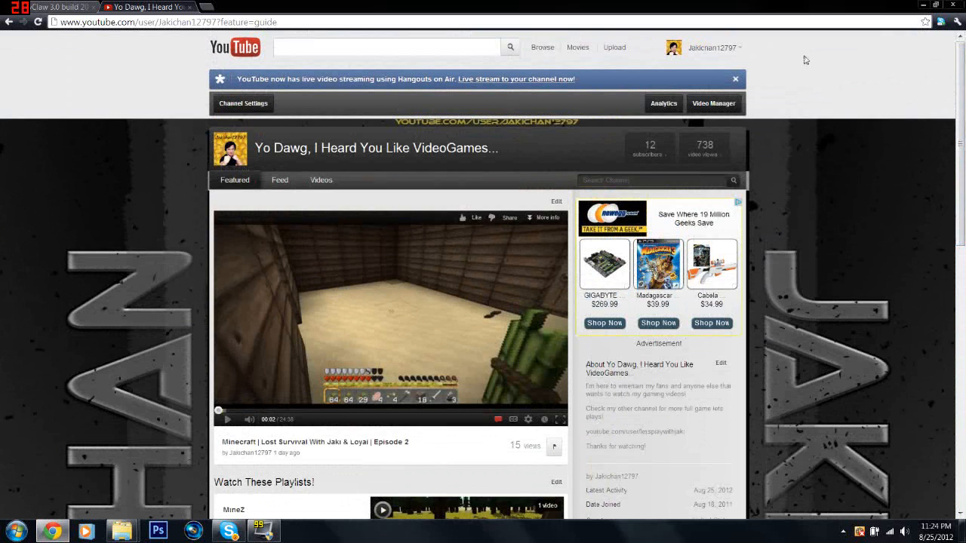
pyautogui.moveTo(802, 103)
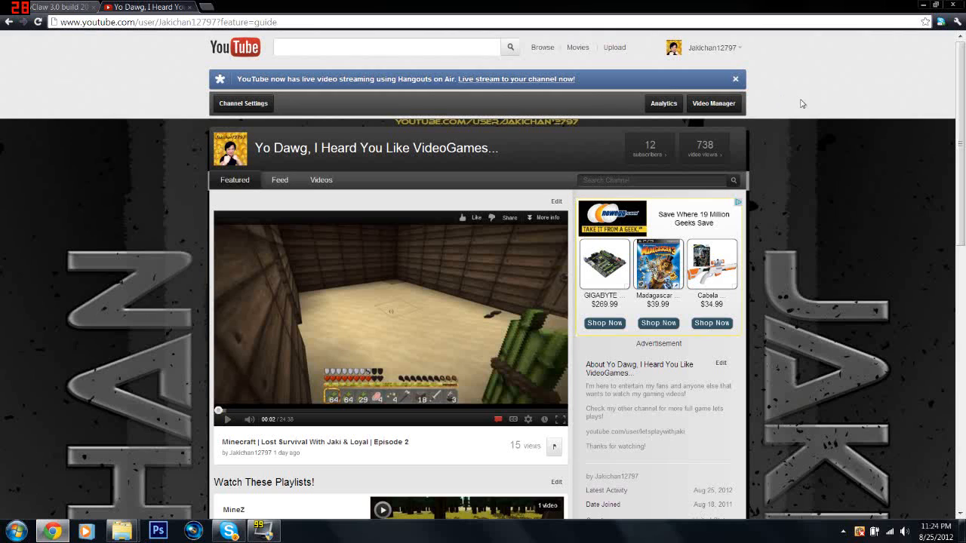
pyautogui.moveTo(842, 118)
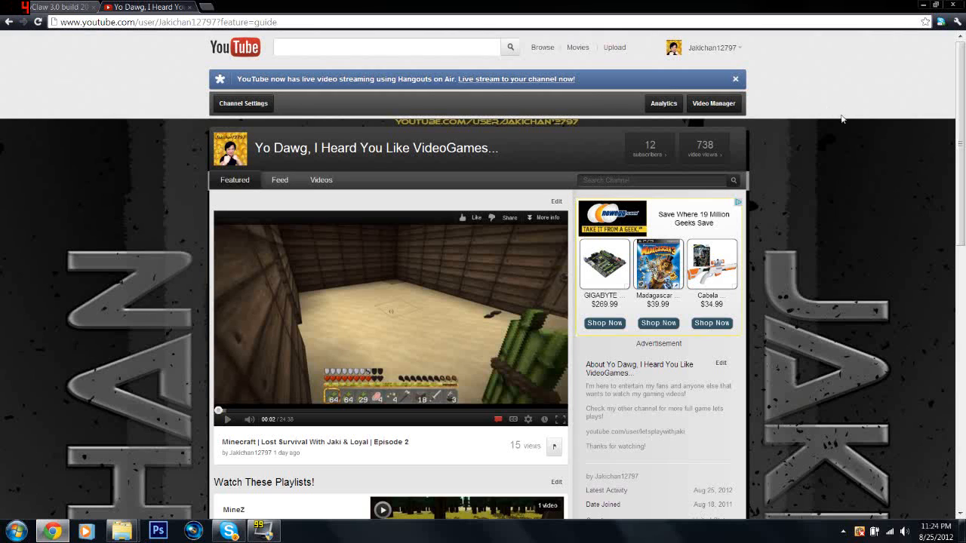